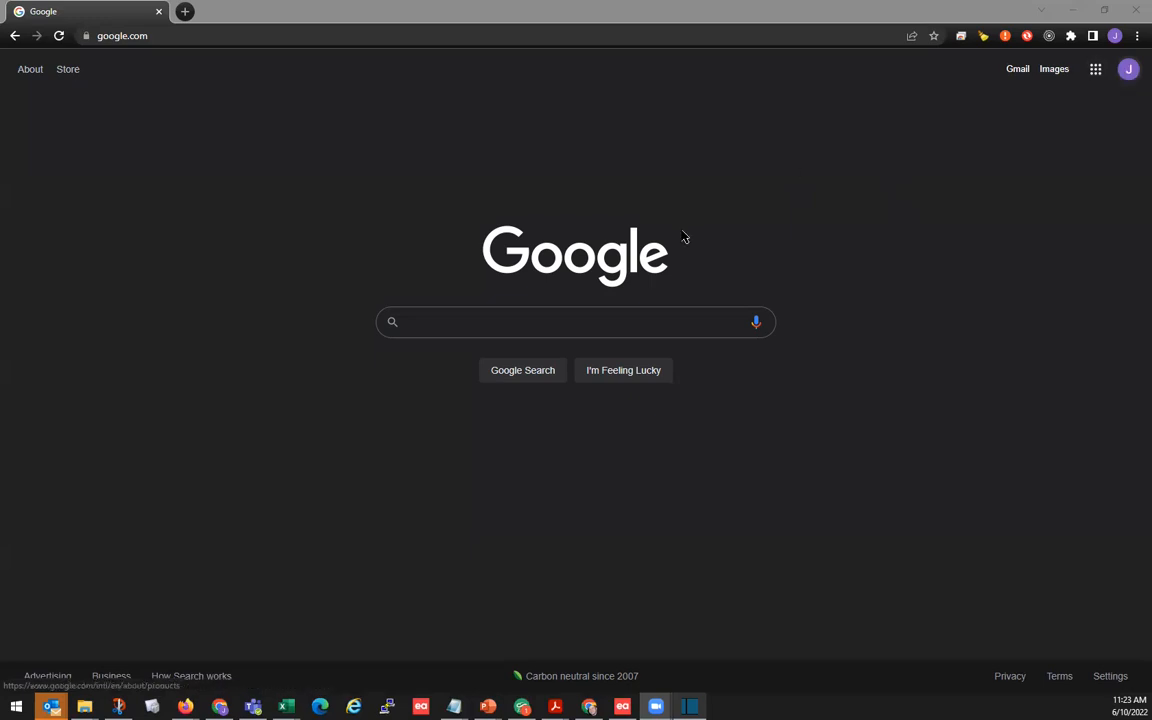
# Step: Search Google for 'gmail app password' using the autocomplete suggestion
pyautogui.click(527, 322)
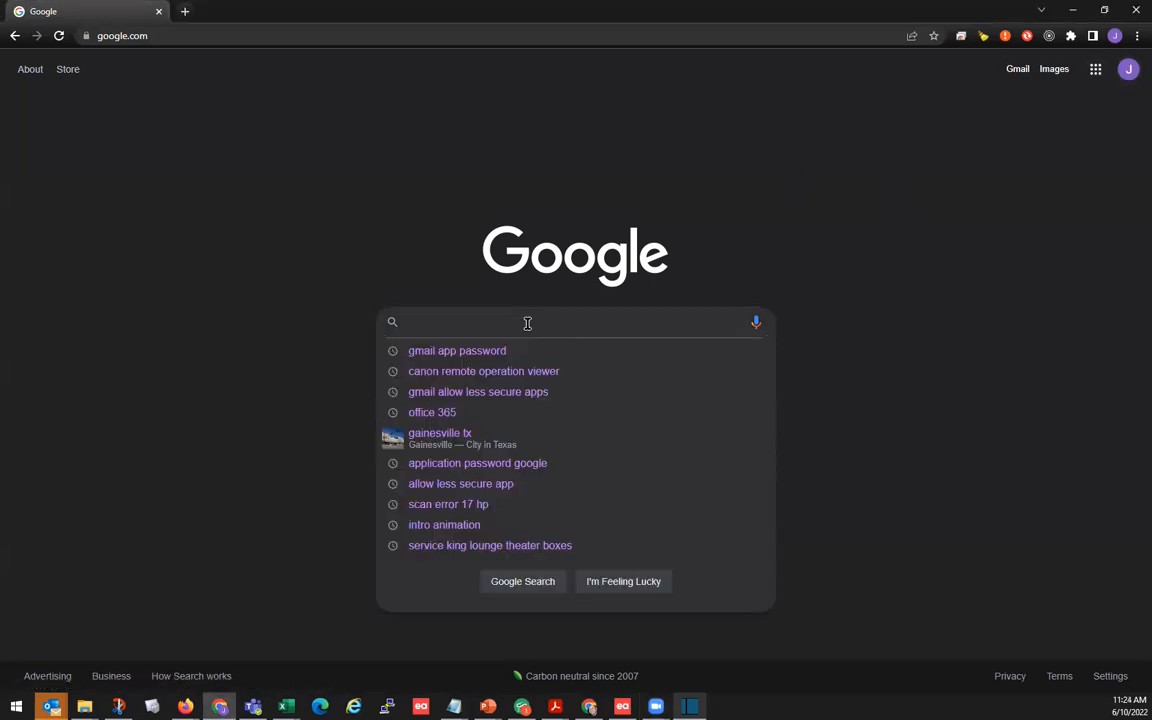
pyautogui.write('gmail')
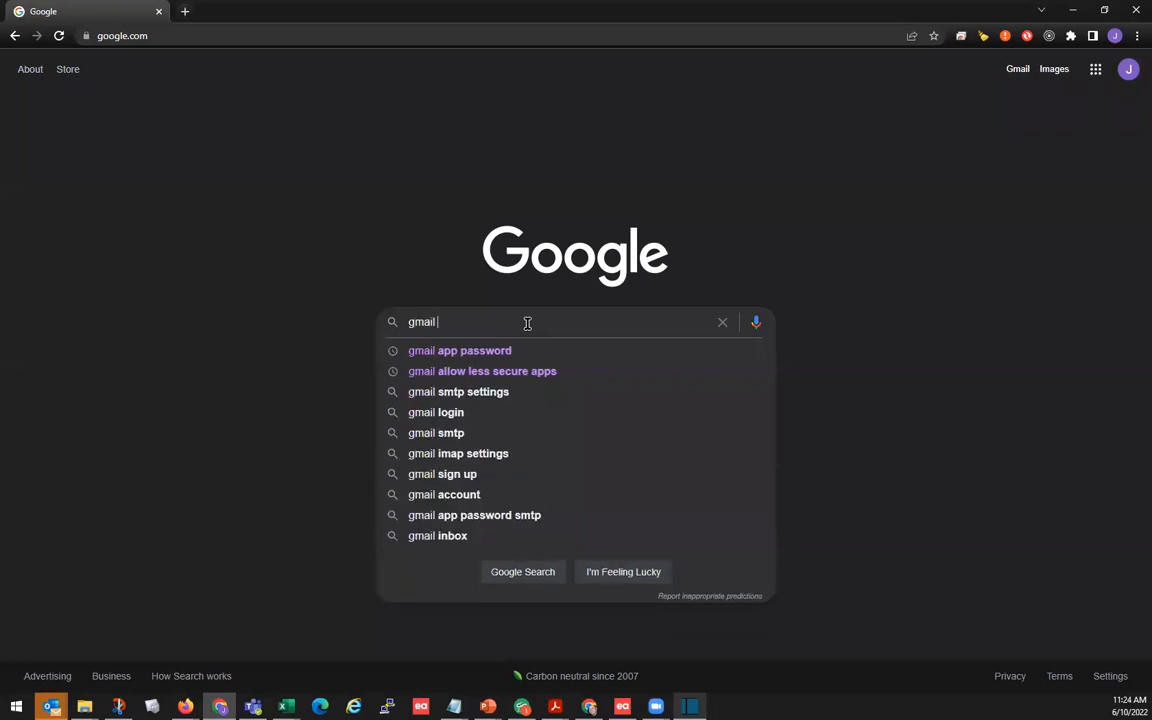
pyautogui.write('app passw')
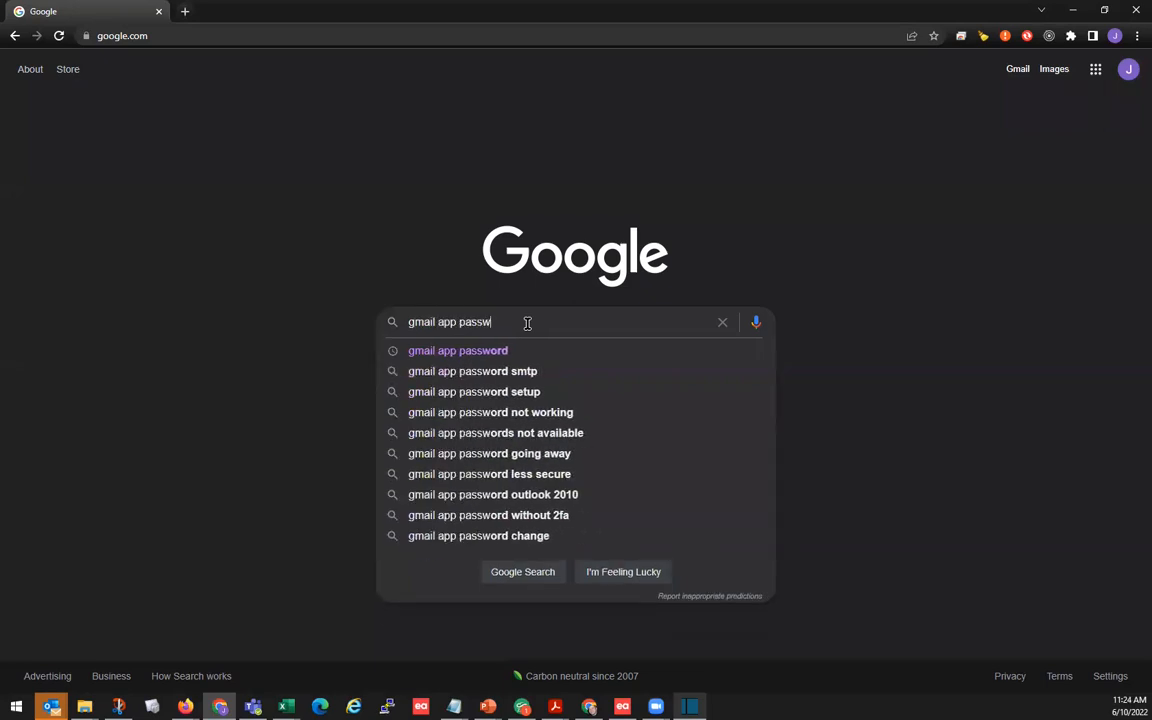
pyautogui.click(457, 350)
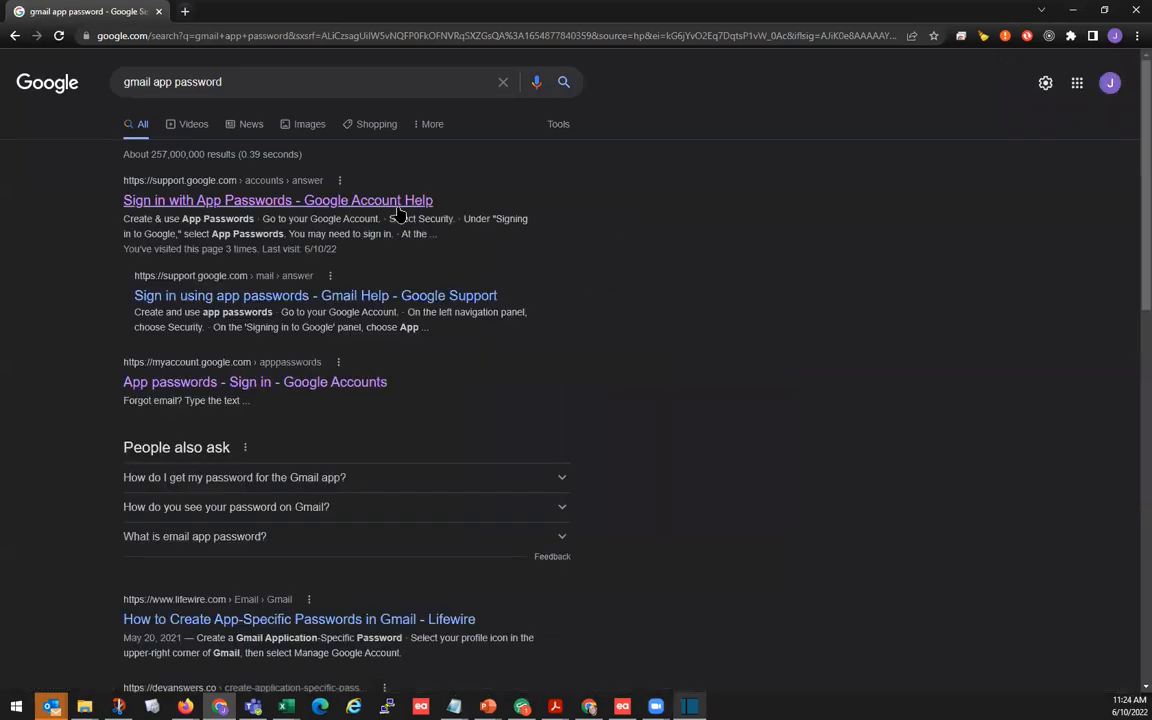
pyautogui.moveTo(217, 200)
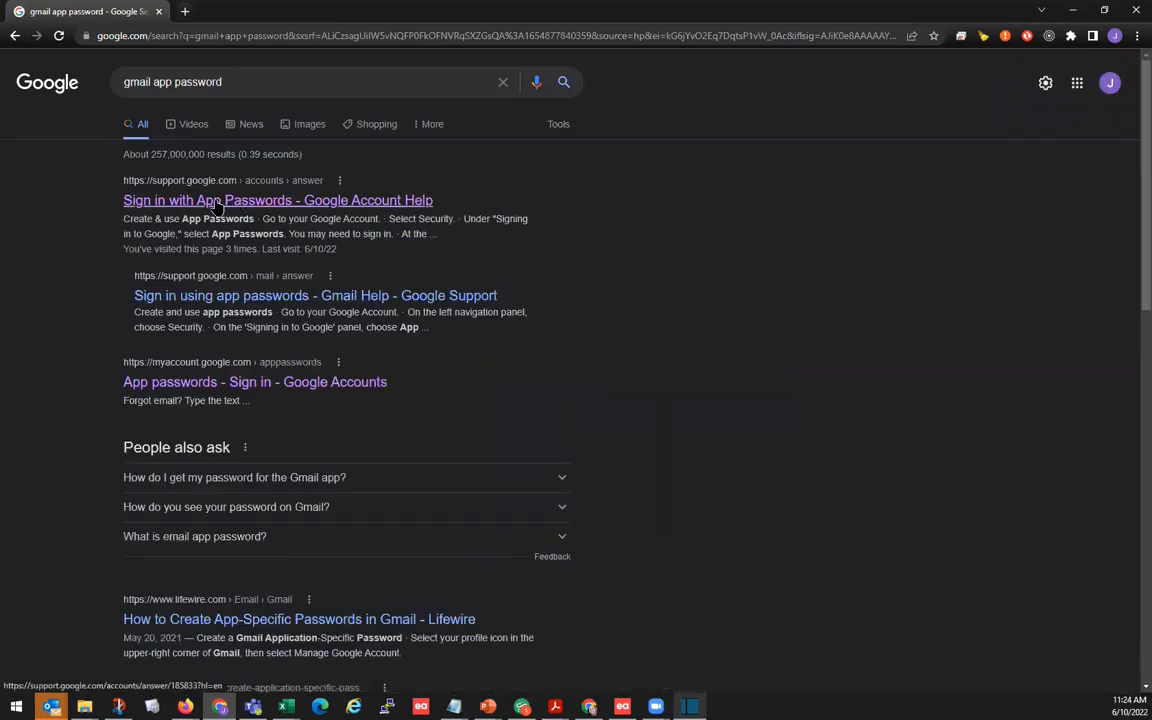
# Step: Open the 'Sign in with App Passwords' help article and scroll to 'Create & use App Passwords'
pyautogui.click(277, 200)
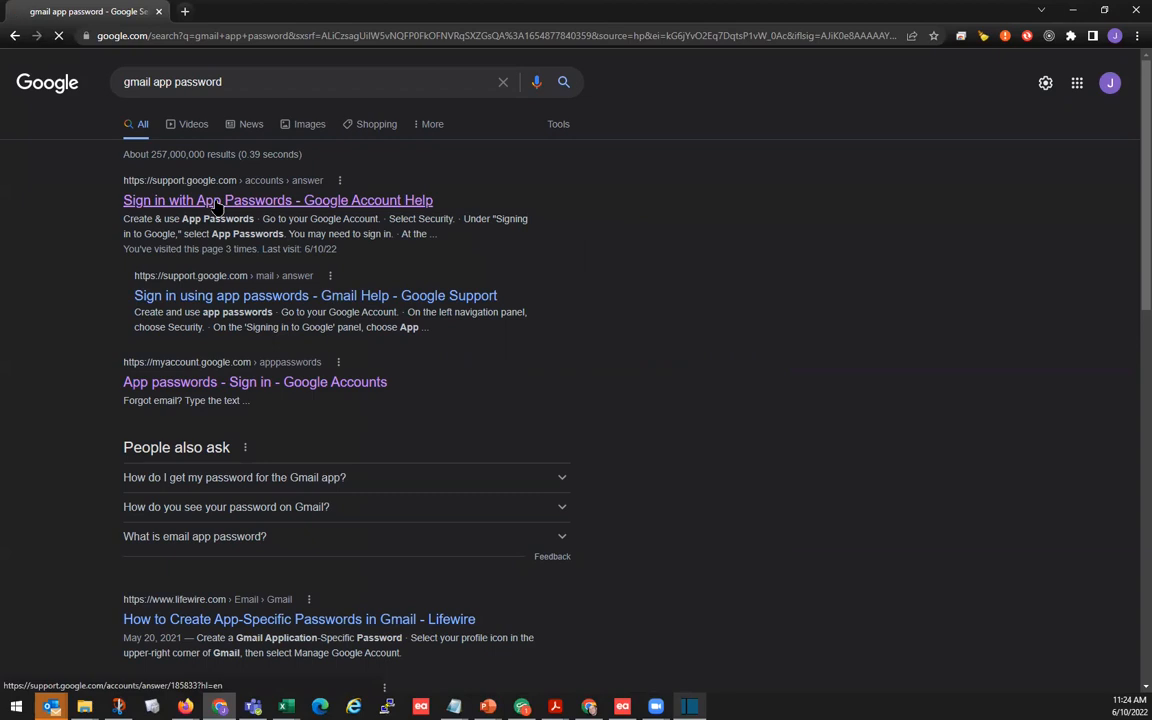
pyautogui.click(277, 200)
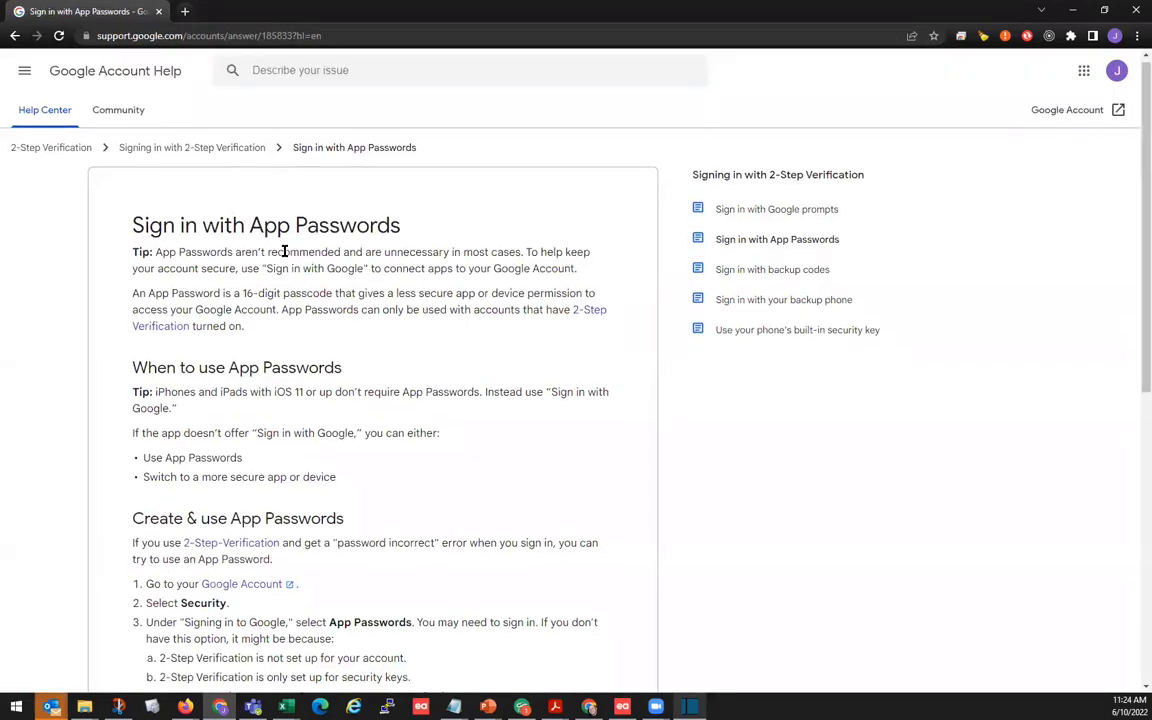
pyautogui.scroll(-3)
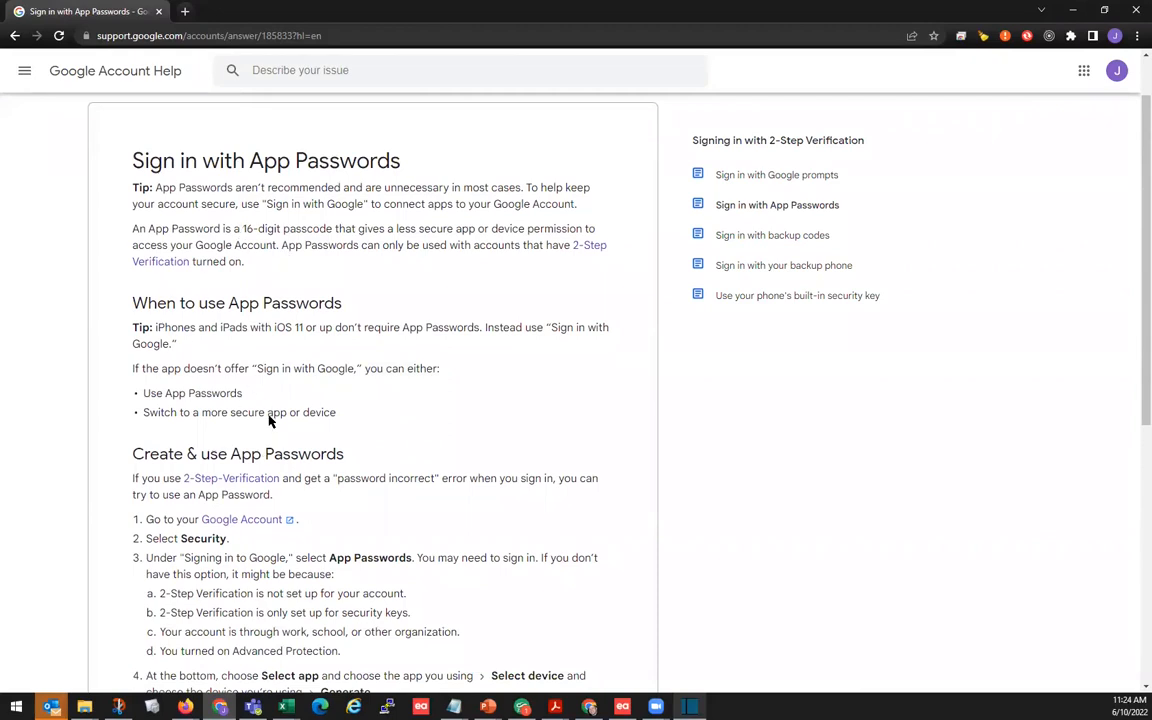
pyautogui.scroll(-3)
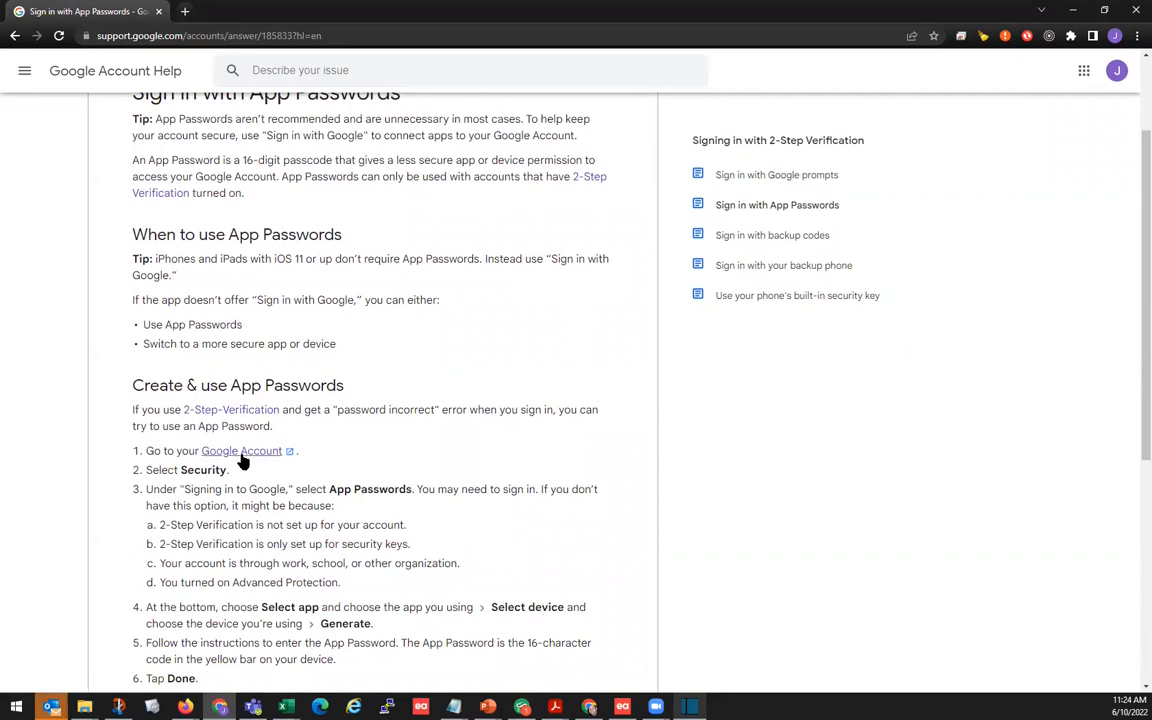
# Step: Follow the Google Account link to Security and open the 2-Step Verification introduction
pyautogui.click(241, 450)
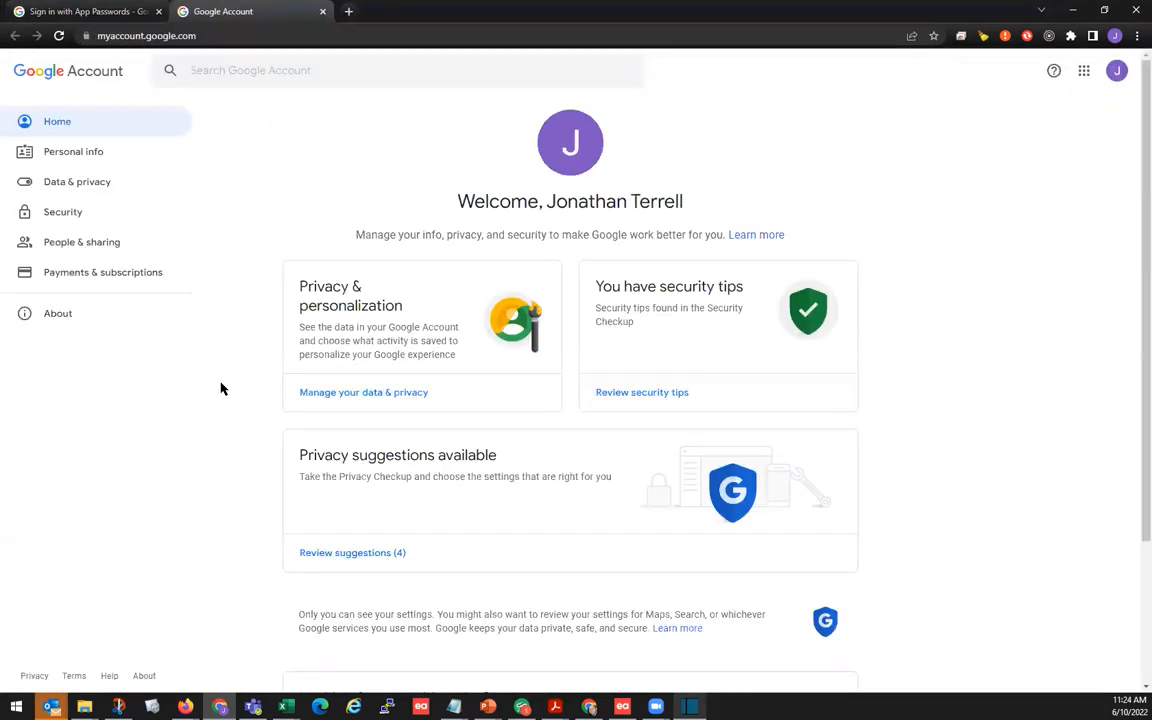
pyautogui.click(63, 212)
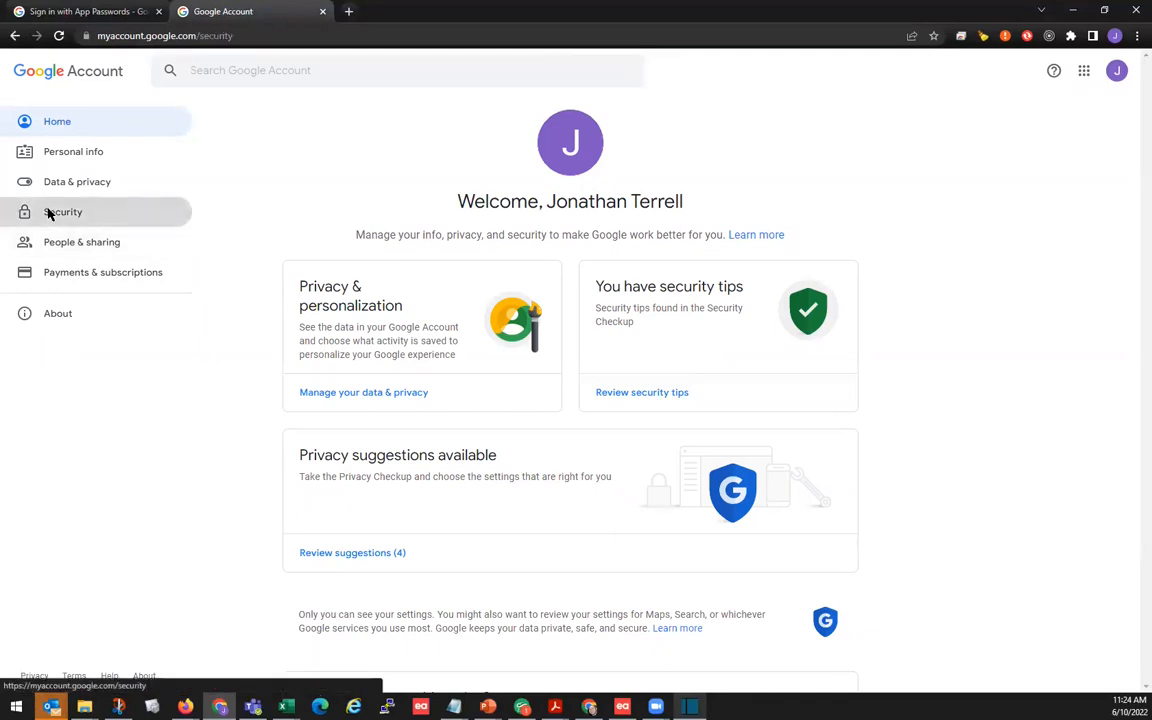
pyautogui.click(63, 212)
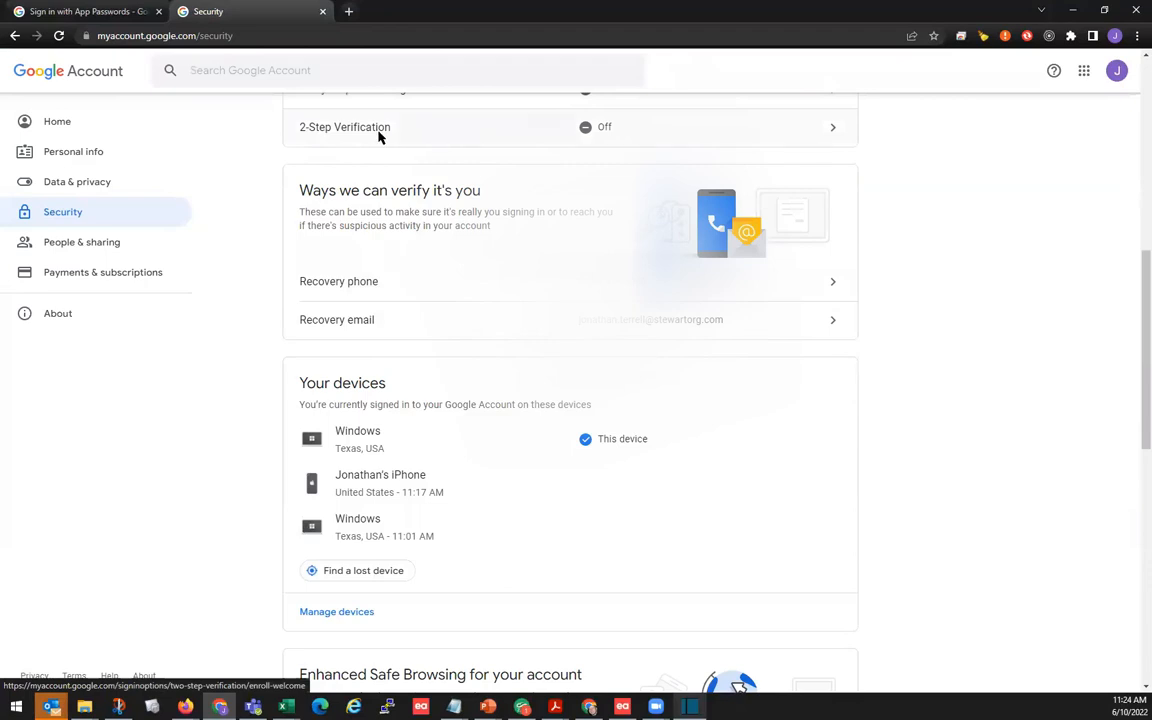
pyautogui.click(345, 126)
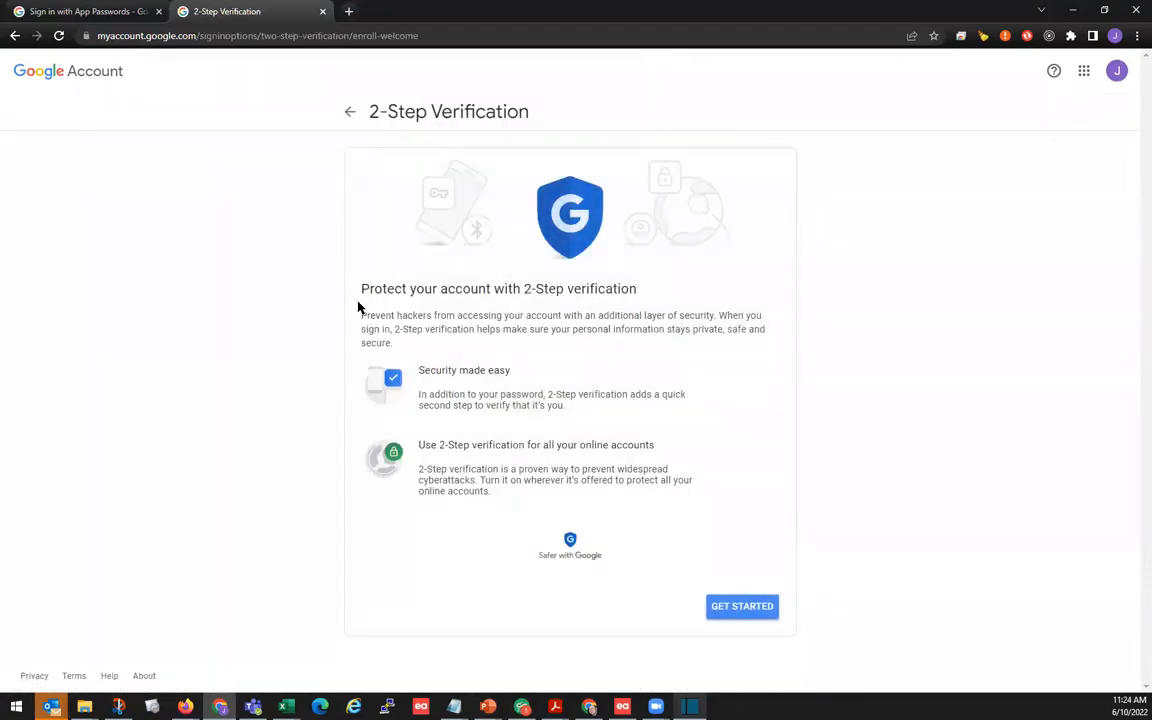
pyautogui.moveTo(730, 636)
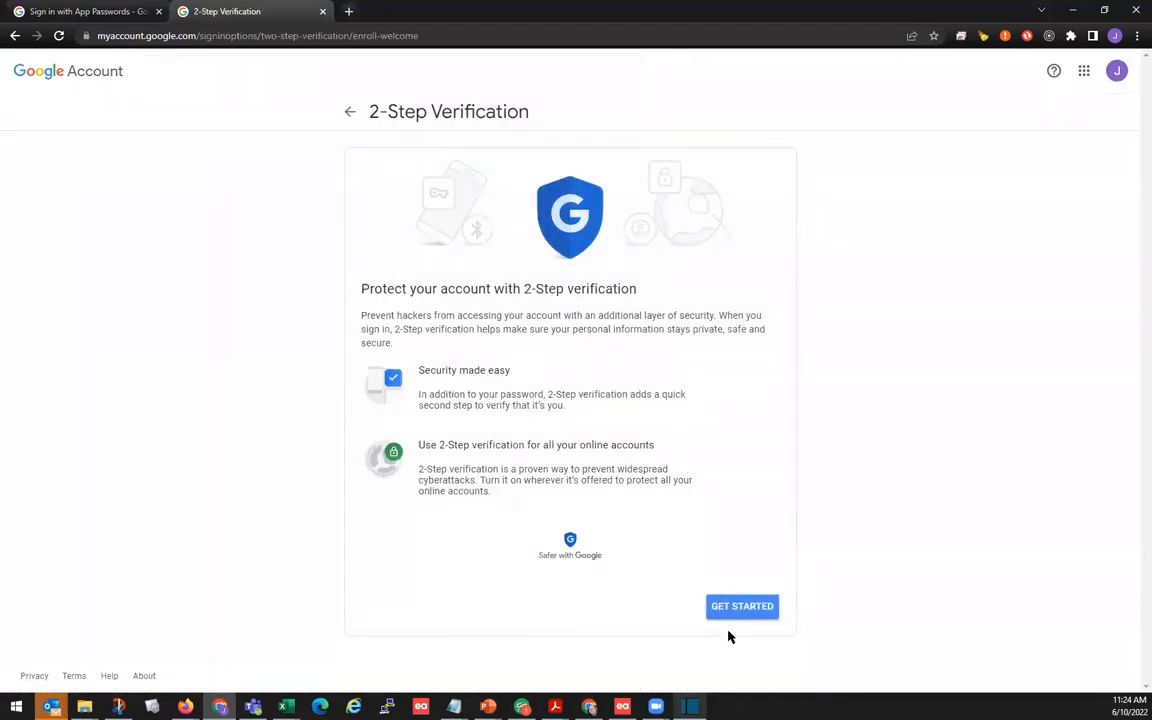
# Step: Begin 2-Step Verification enrolment, re-confirm the password, and view help for an unlisted device
pyautogui.click(742, 606)
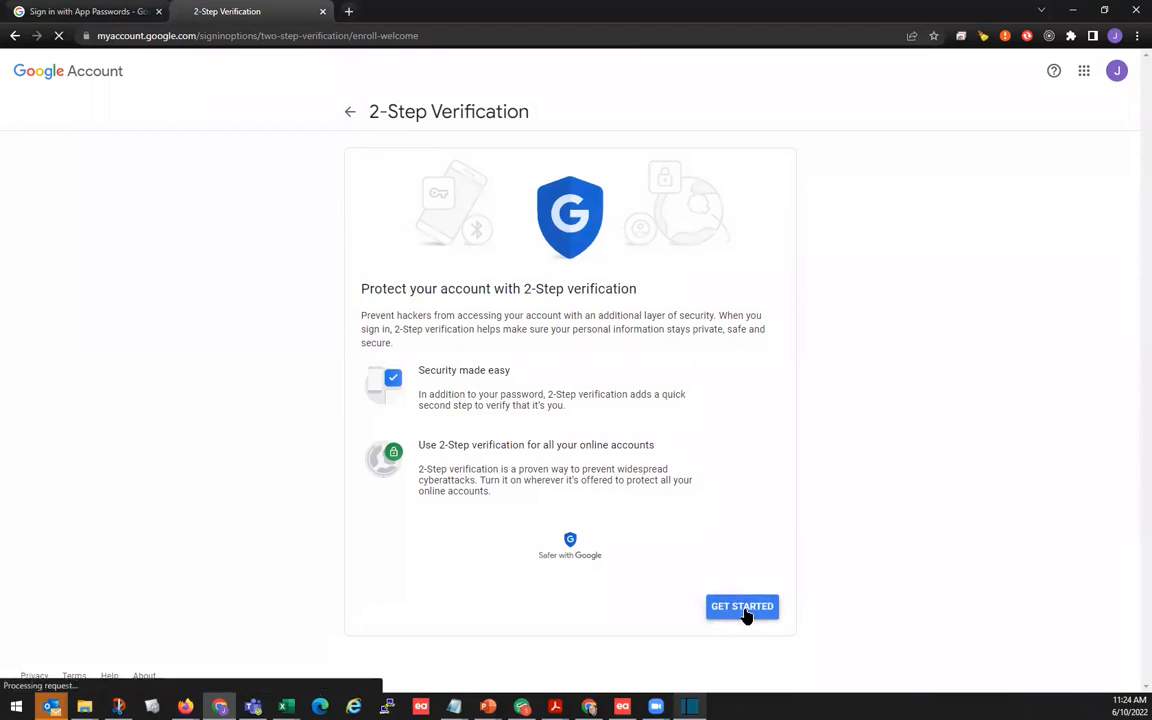
pyautogui.click(742, 606)
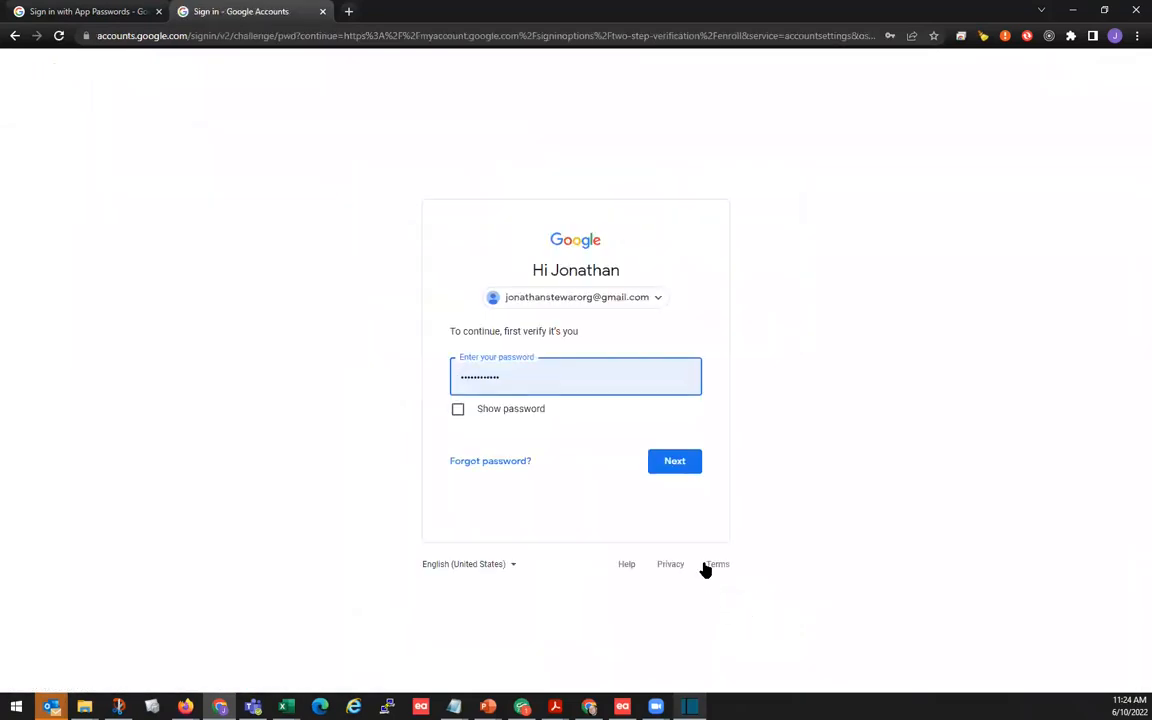
pyautogui.click(674, 461)
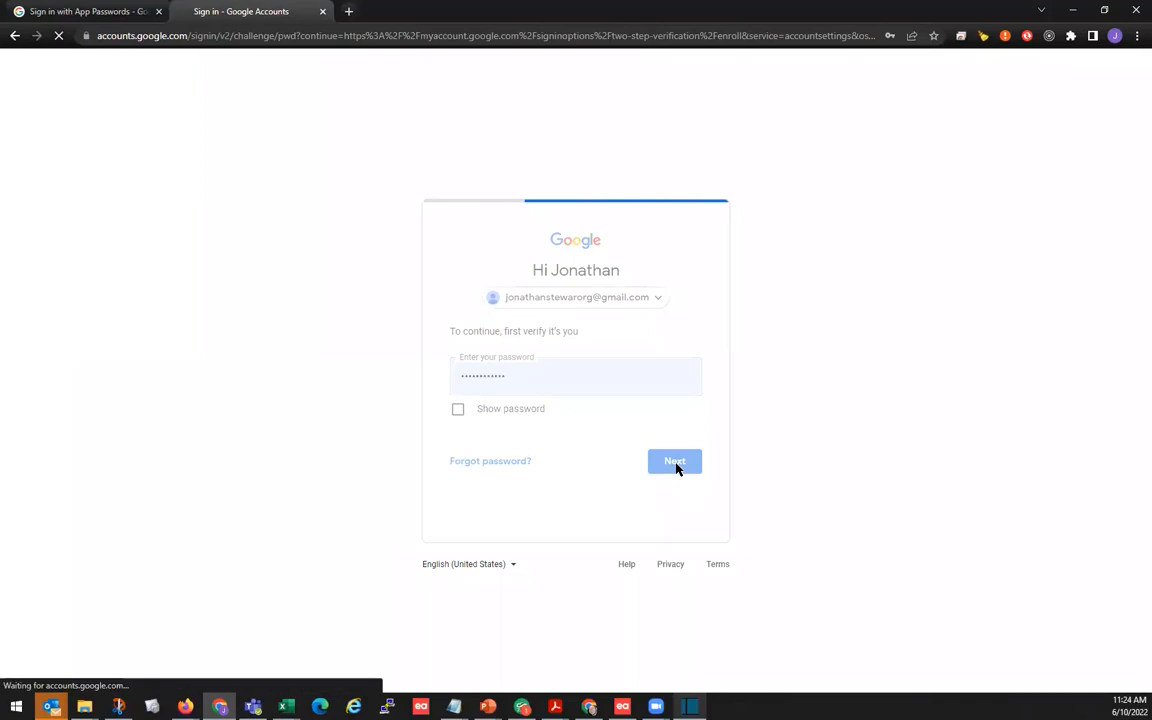
pyautogui.click(674, 461)
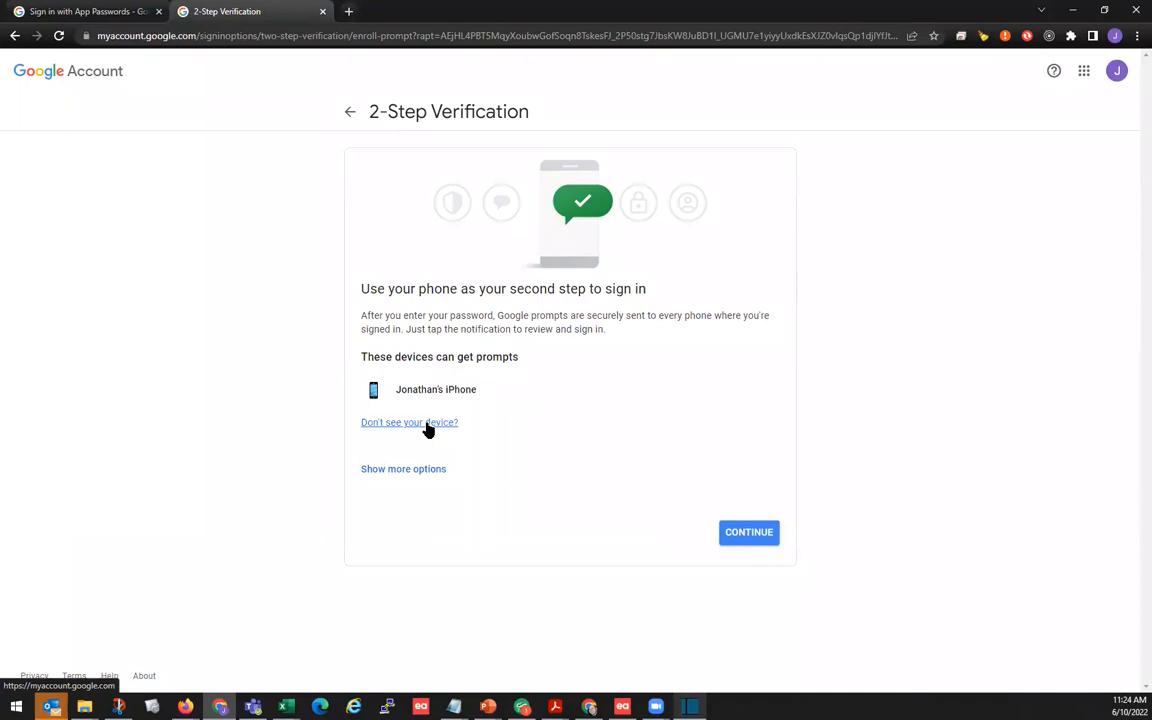
pyautogui.click(409, 422)
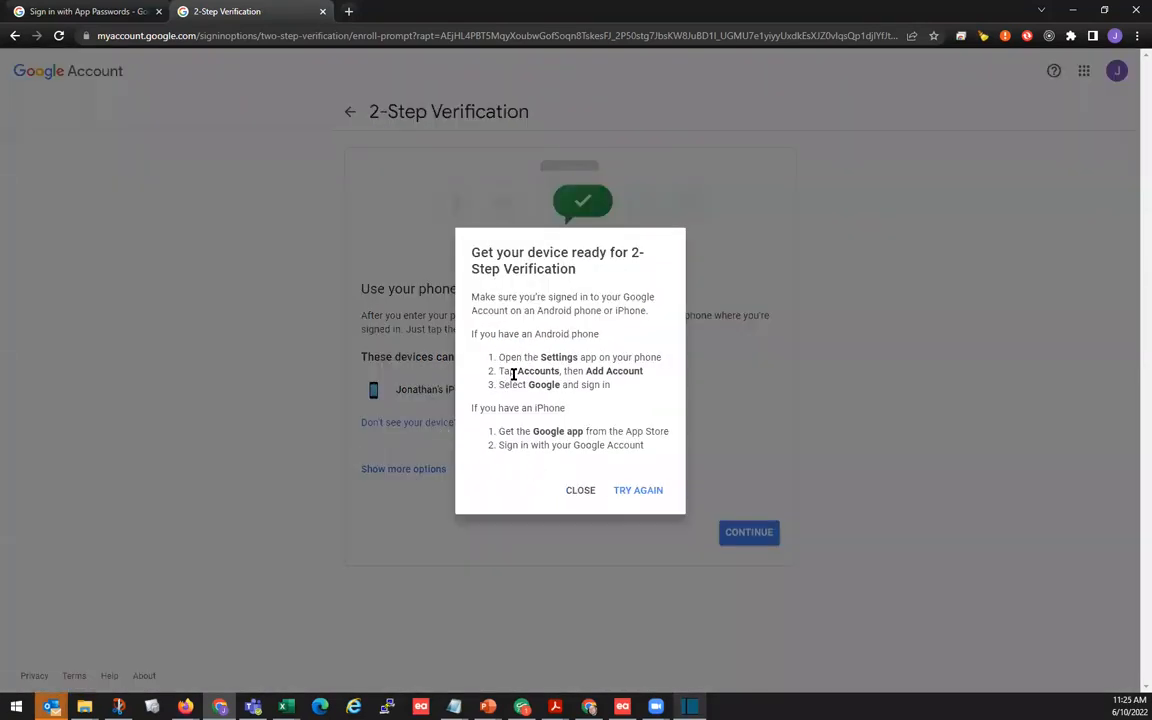
pyautogui.moveTo(550, 443)
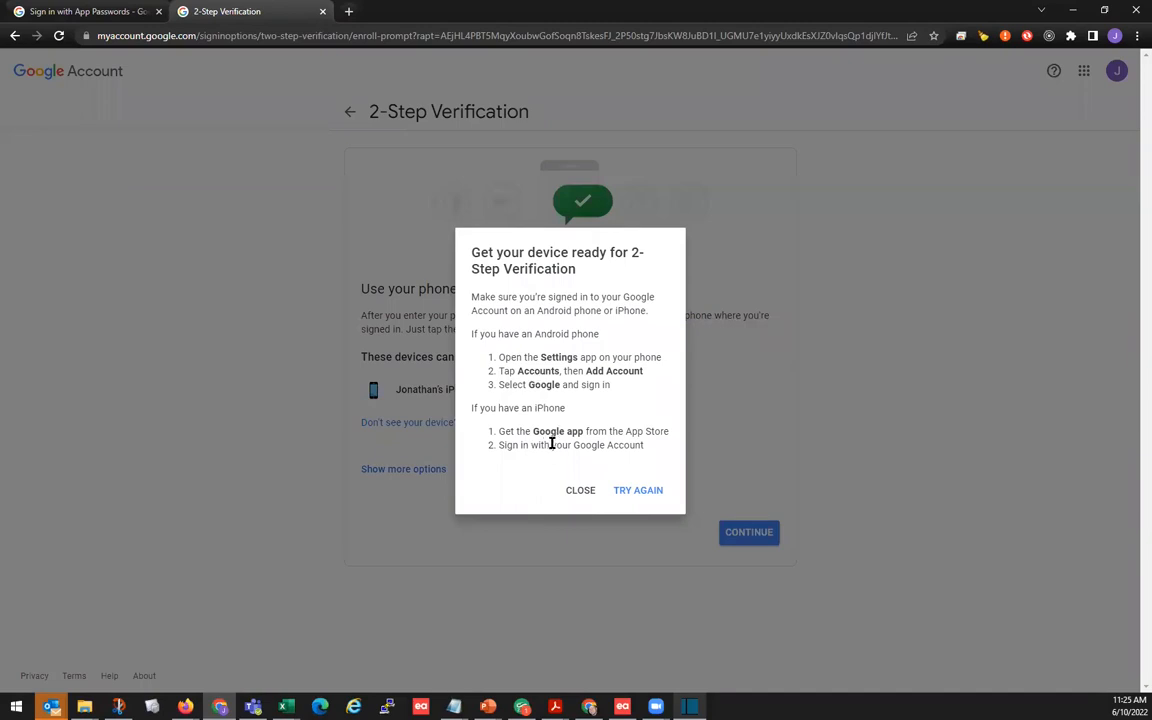
pyautogui.moveTo(630, 517)
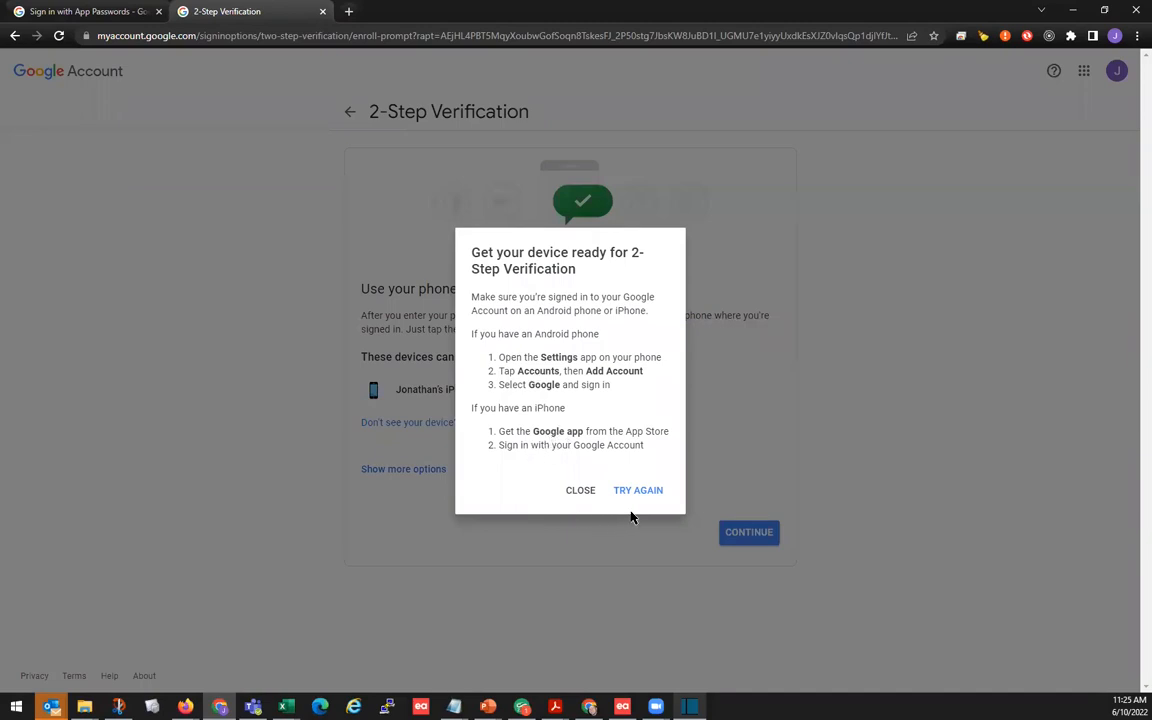
pyautogui.click(580, 490)
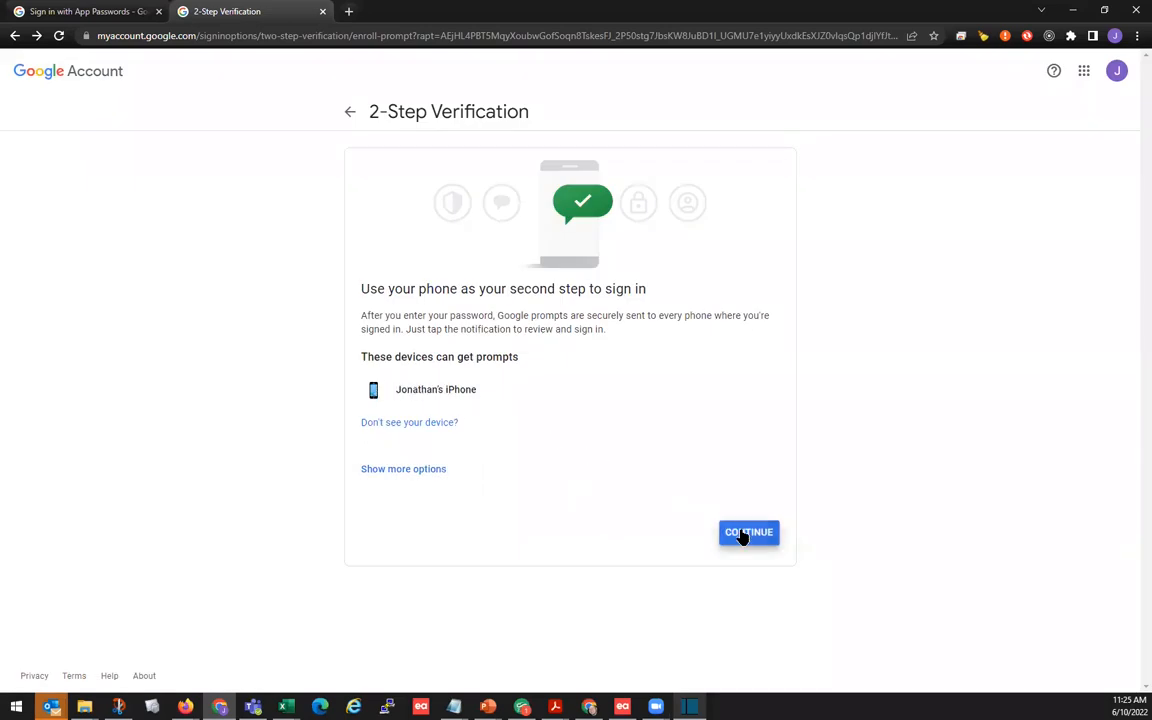
pyautogui.click(748, 532)
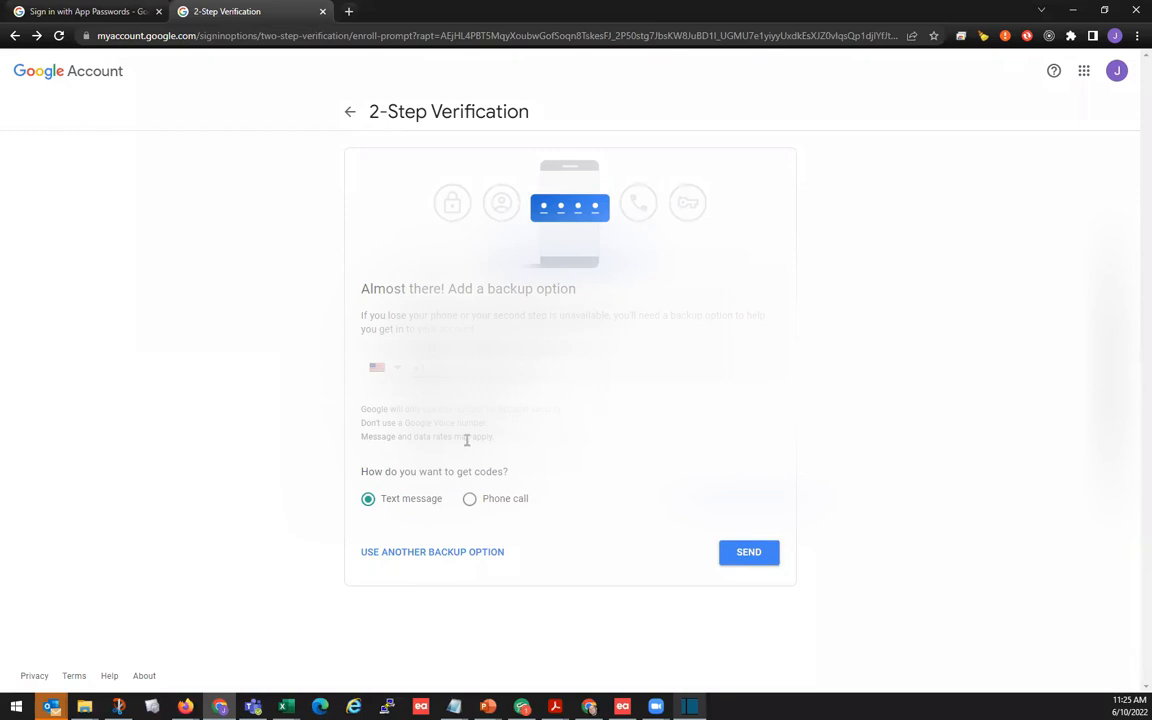
pyautogui.moveTo(502, 464)
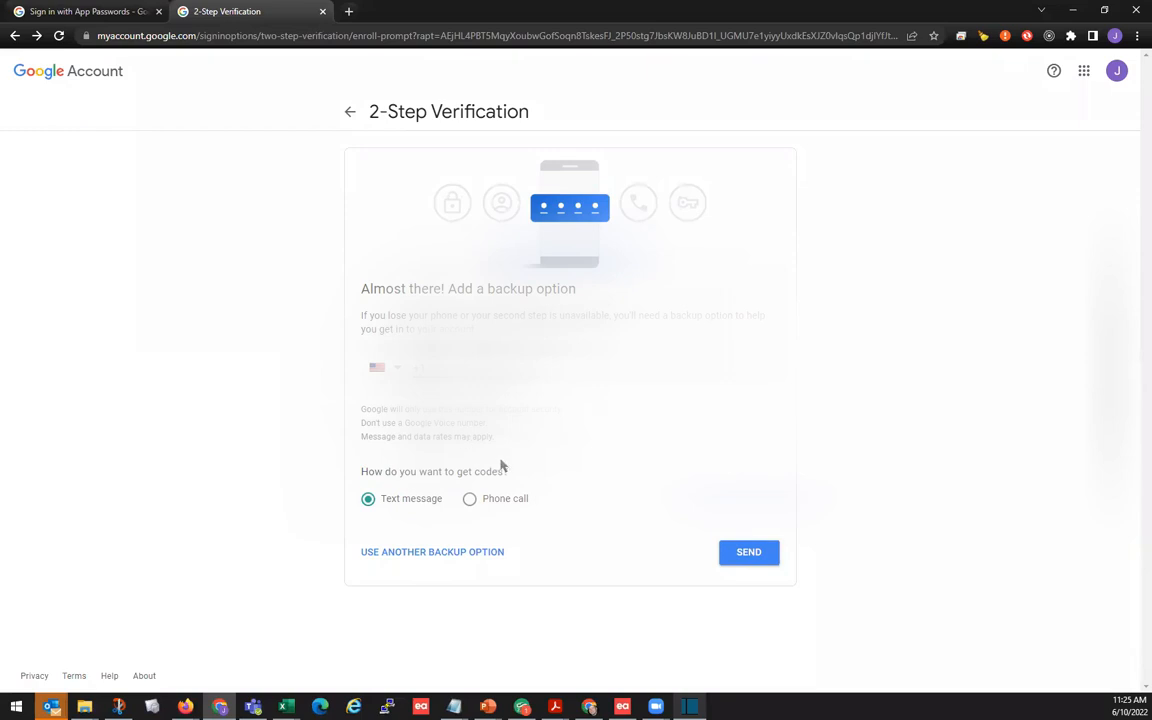
pyautogui.moveTo(725, 537)
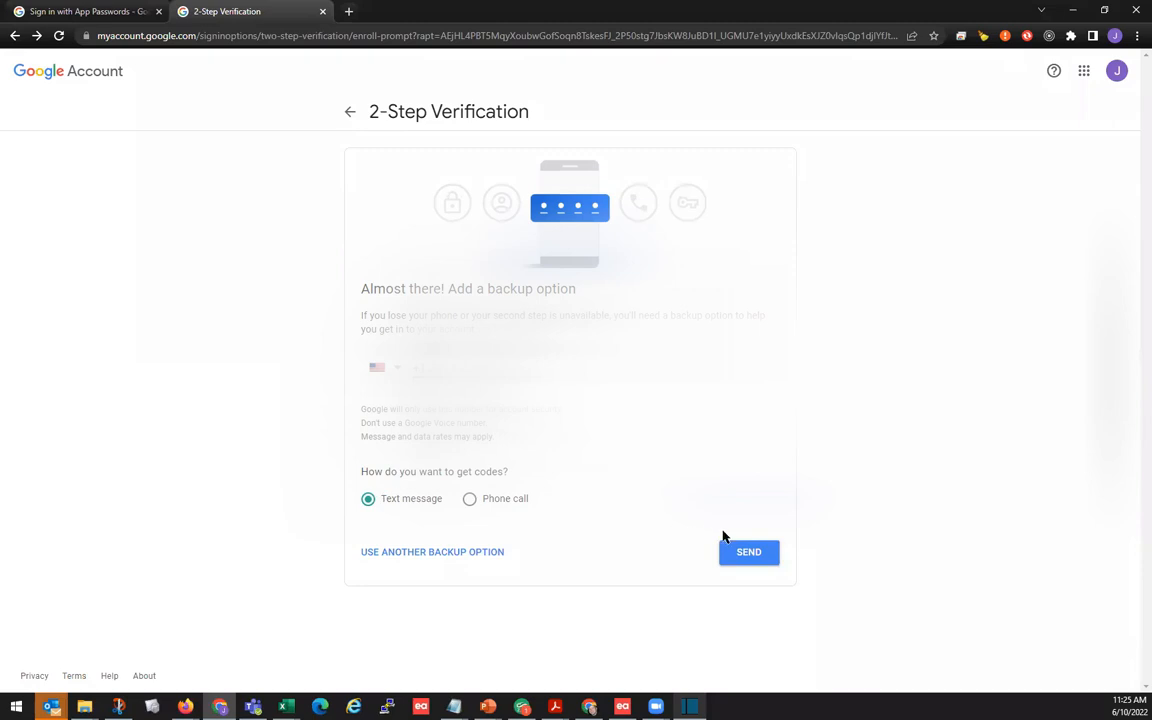
pyautogui.click(748, 552)
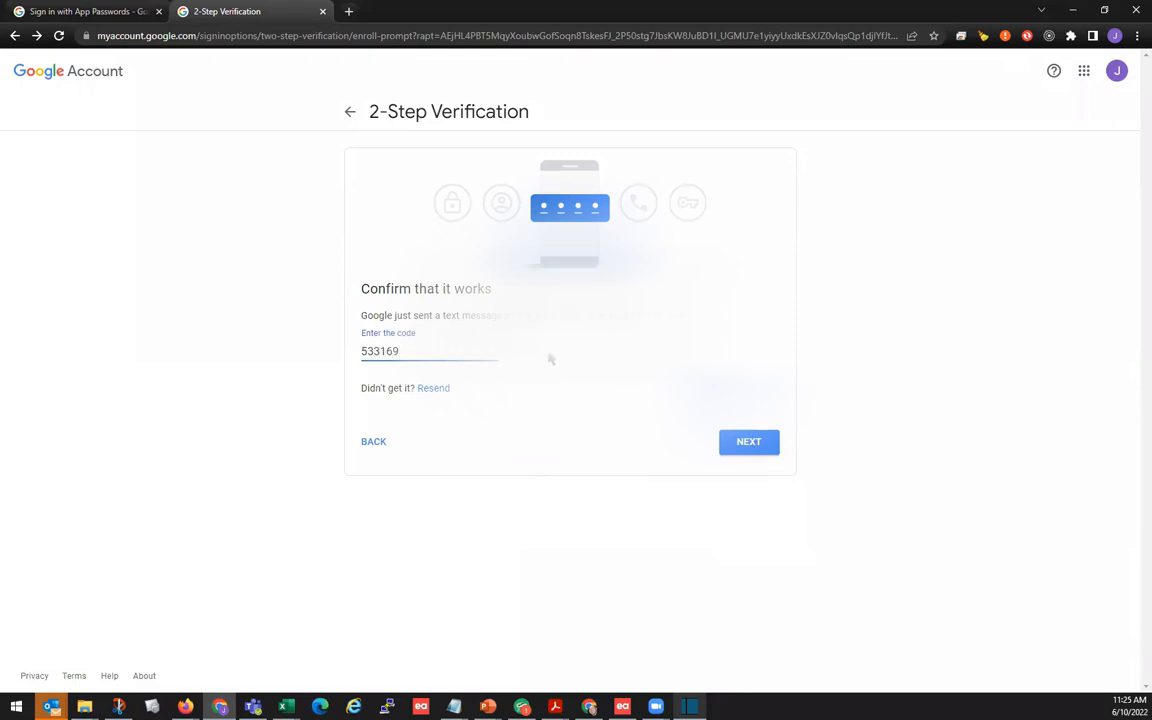
# Step: Submit the texted verification code and switch 2-Step Verification on
pyautogui.click(748, 441)
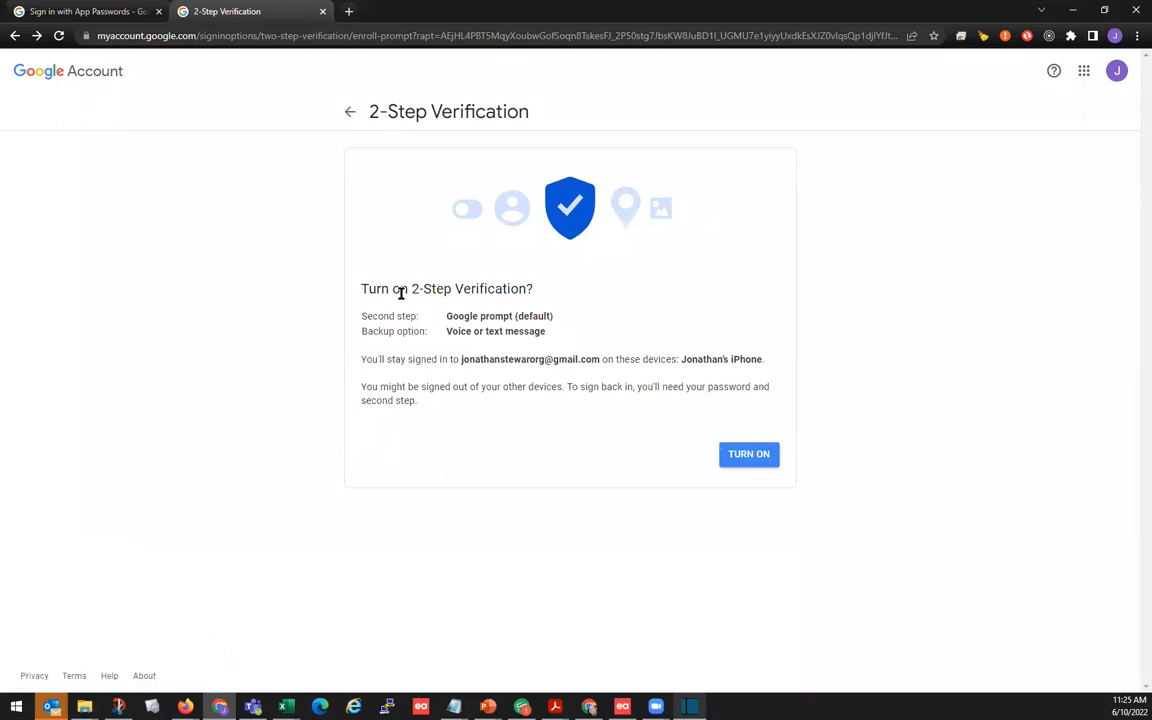
pyautogui.moveTo(709, 421)
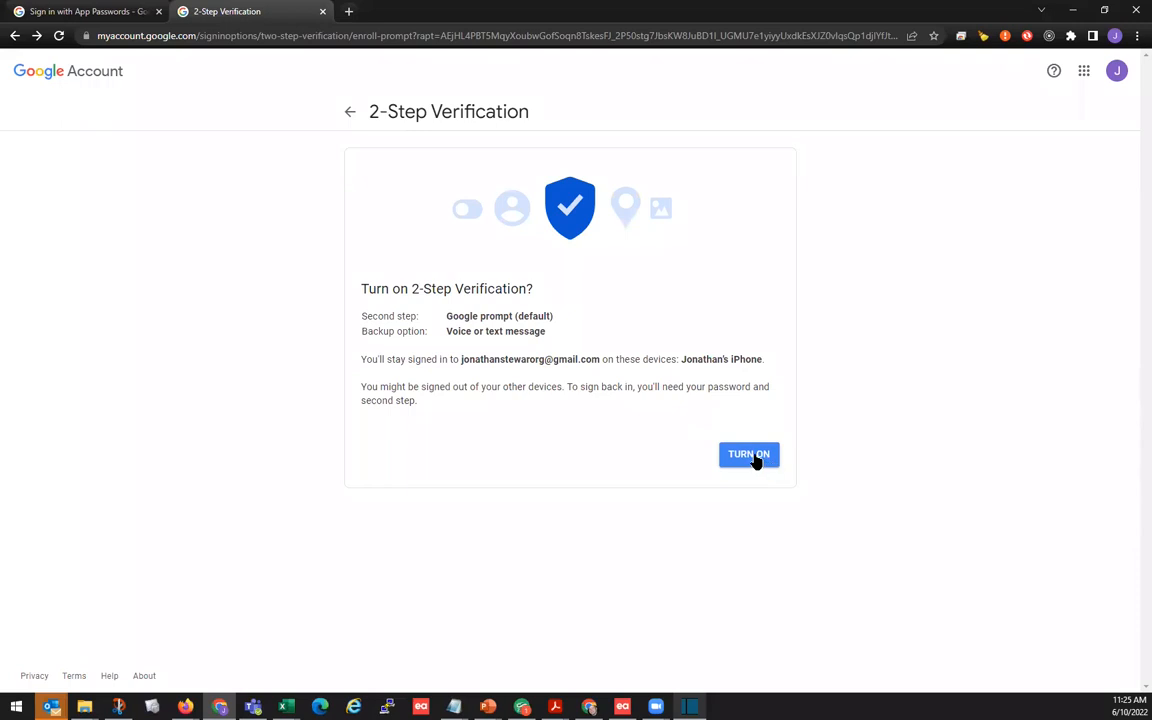
pyautogui.click(748, 454)
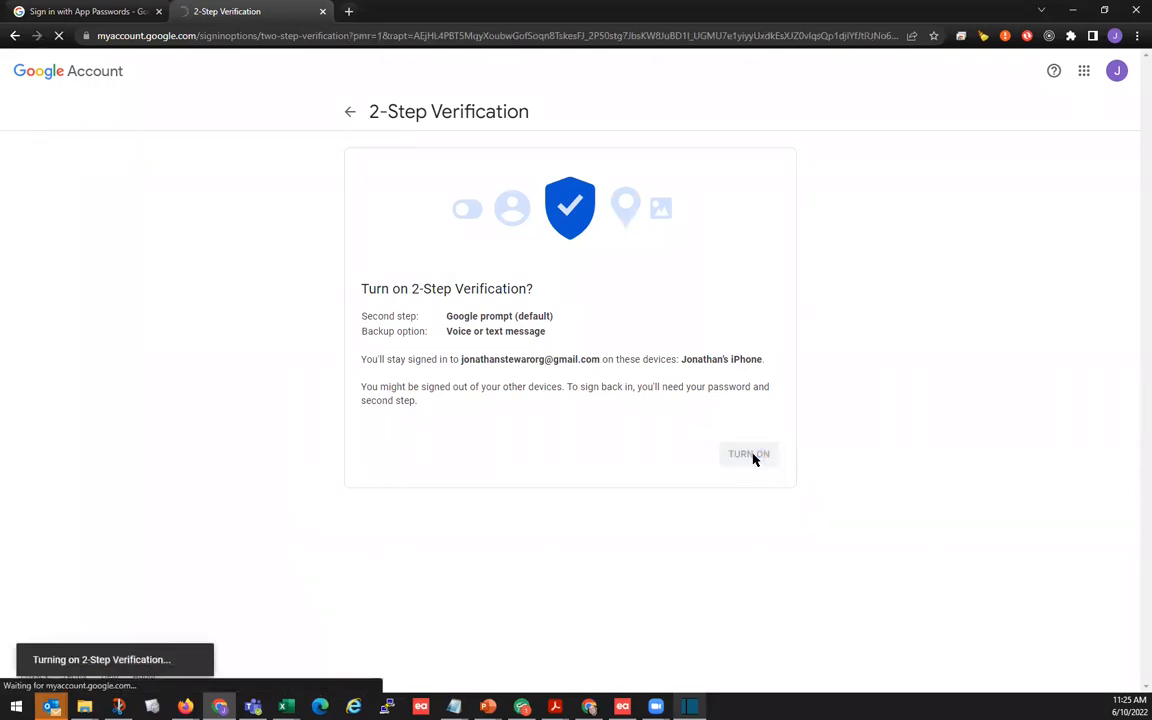
pyautogui.click(748, 453)
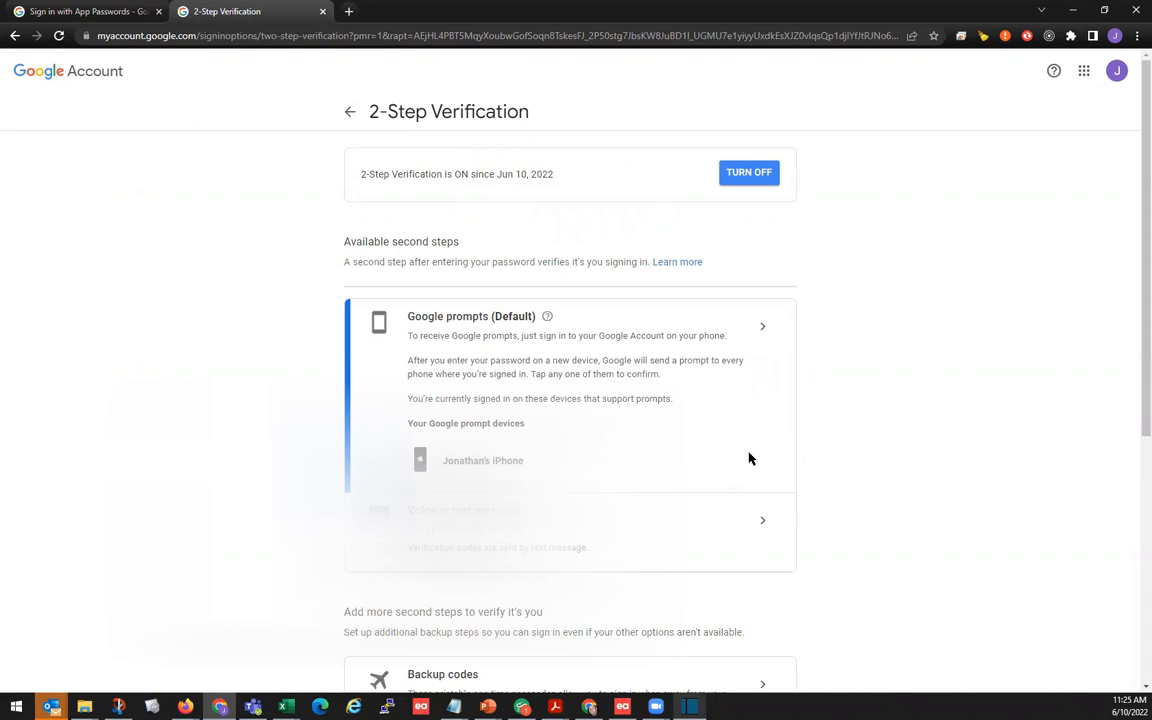
pyautogui.moveTo(343, 125)
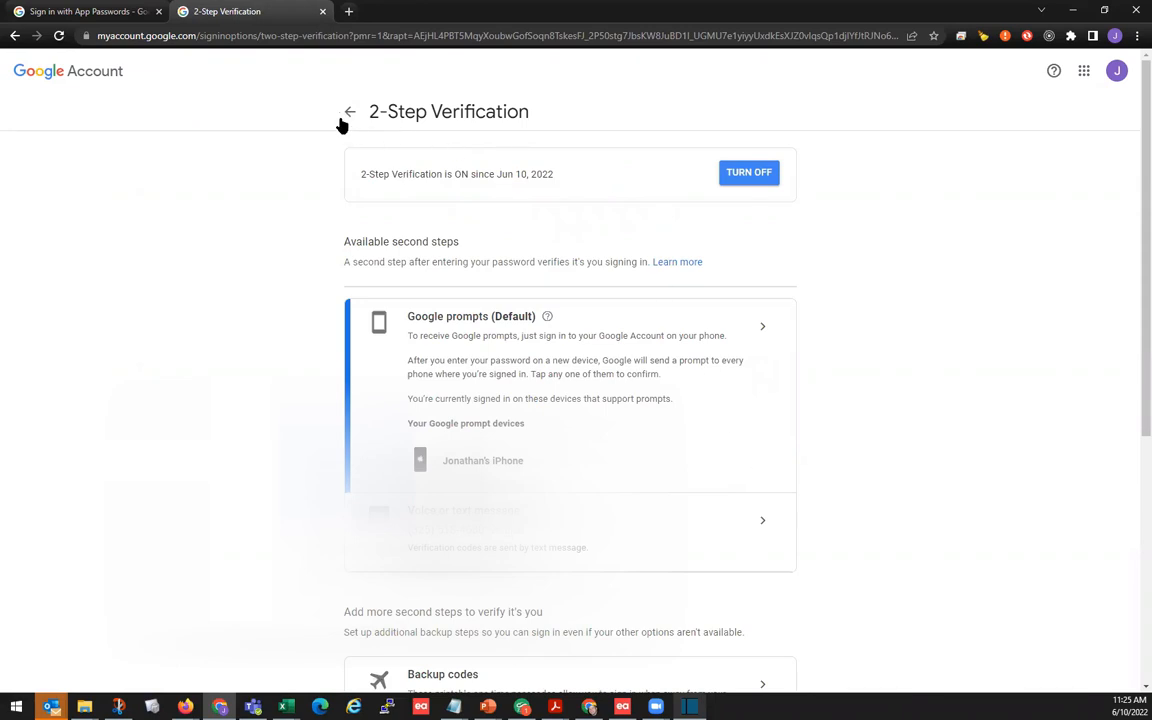
# Step: Return to Security, open App passwords, and re-confirm the account password
pyautogui.click(349, 112)
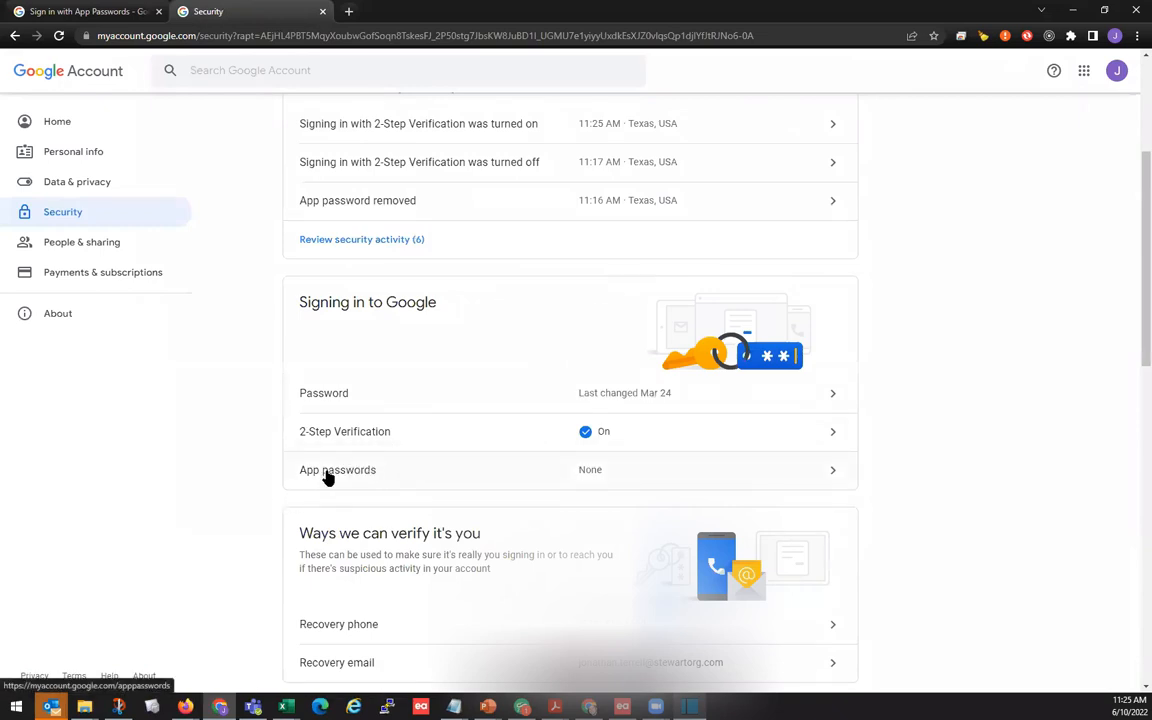
pyautogui.click(337, 469)
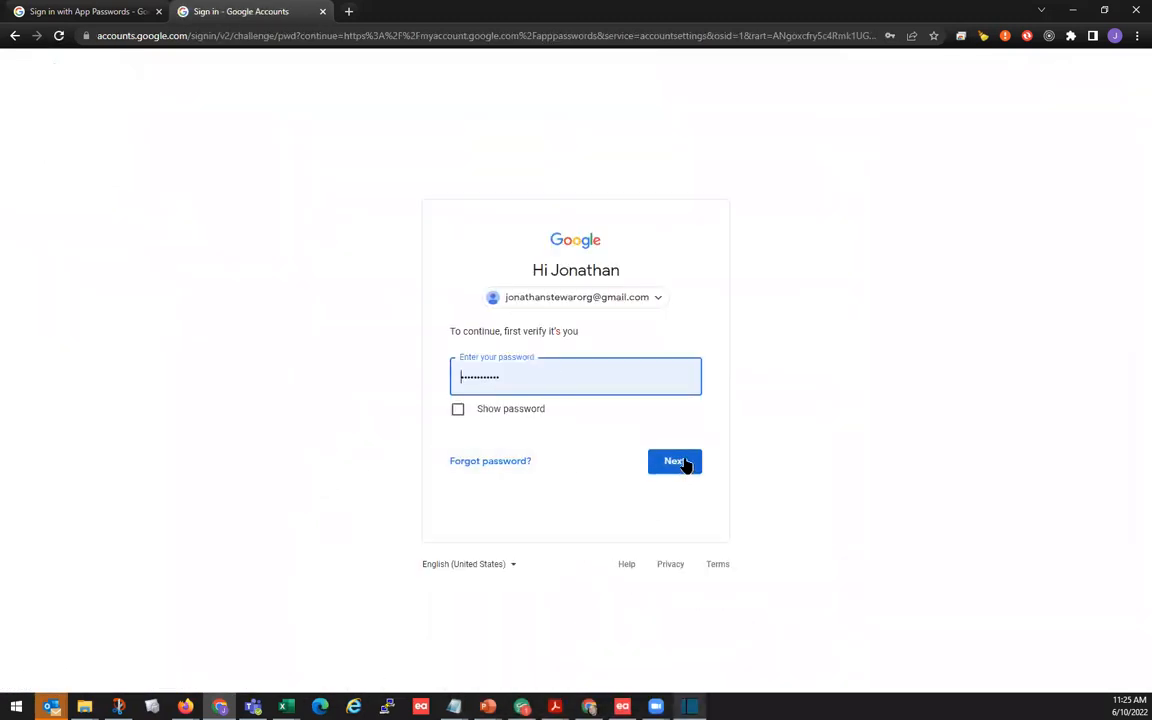
pyautogui.click(675, 461)
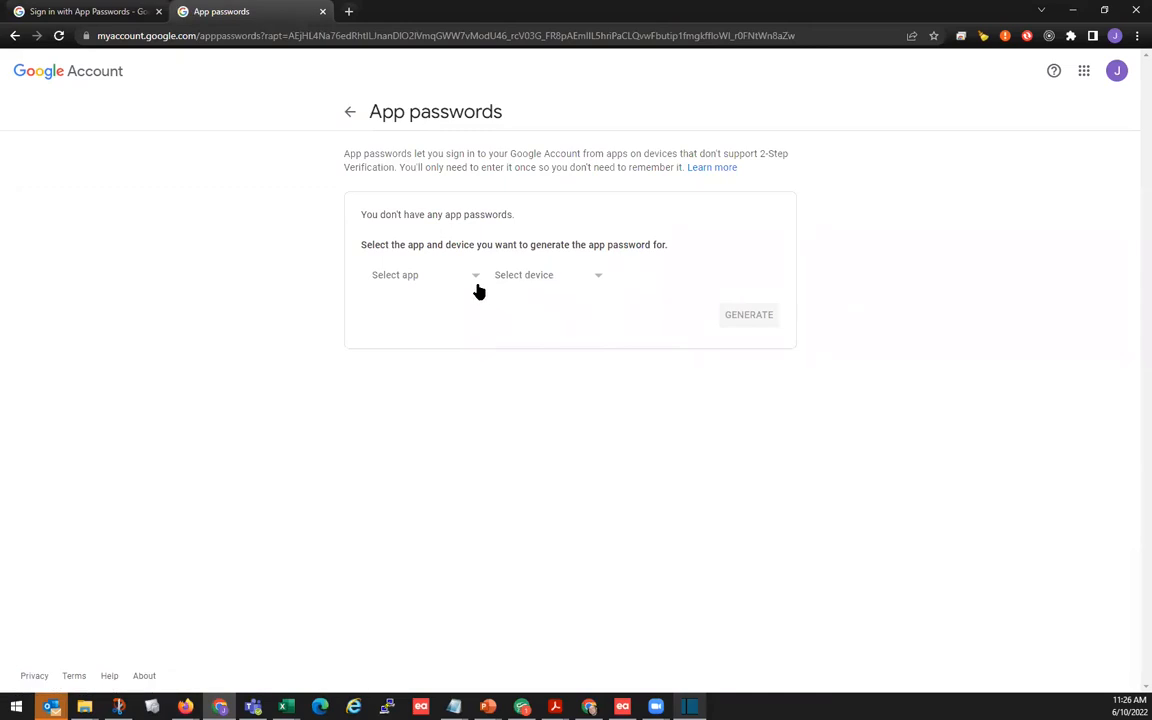
# Step: Generate a custom-named 'Canon Scans' app password, copy it, and close the dialog
pyautogui.click(420, 275)
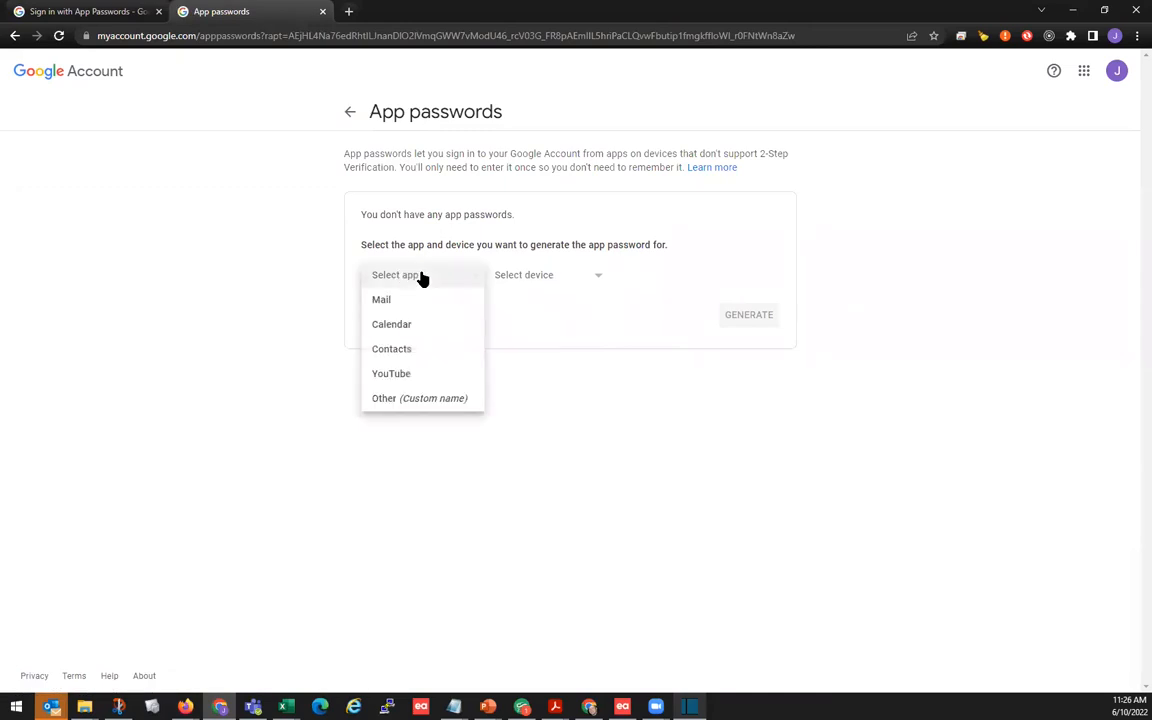
pyautogui.moveTo(381, 300)
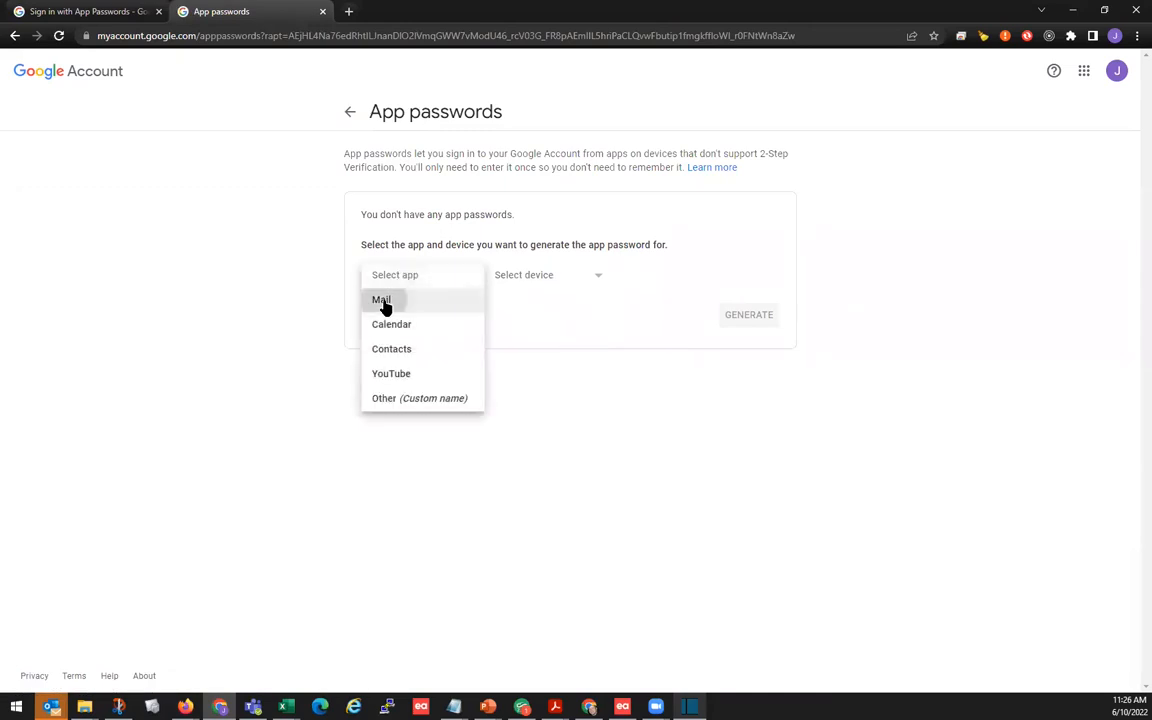
pyautogui.click(381, 300)
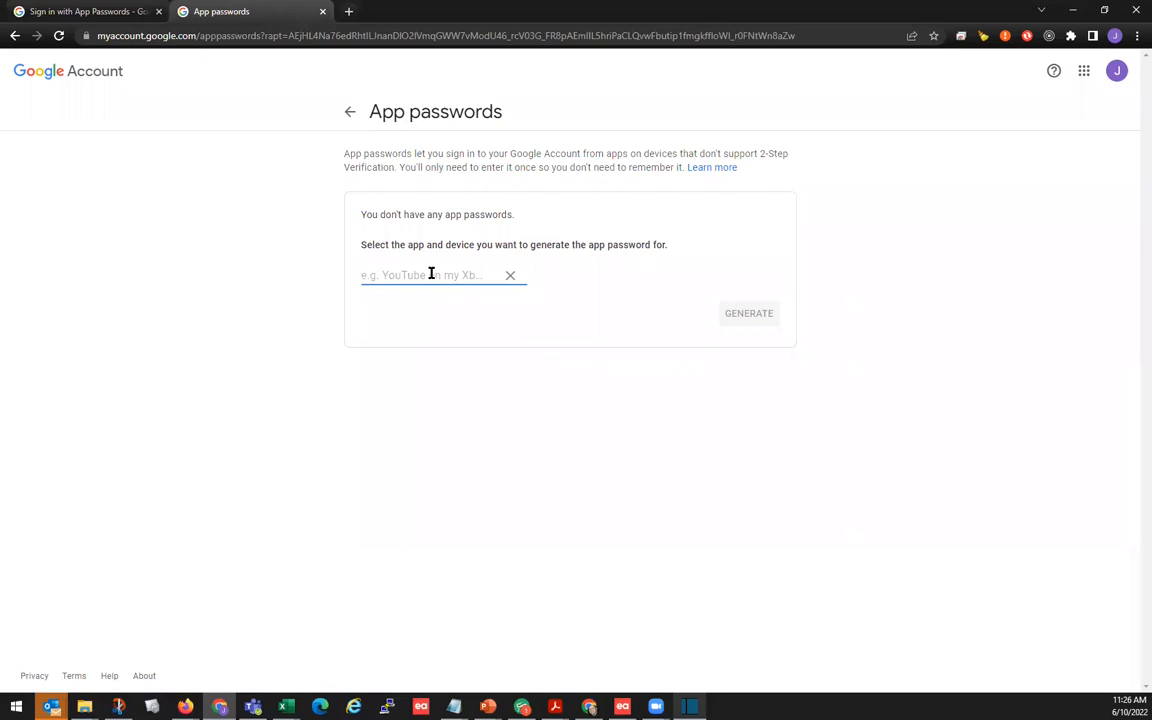
pyautogui.write('Canon Scanner')
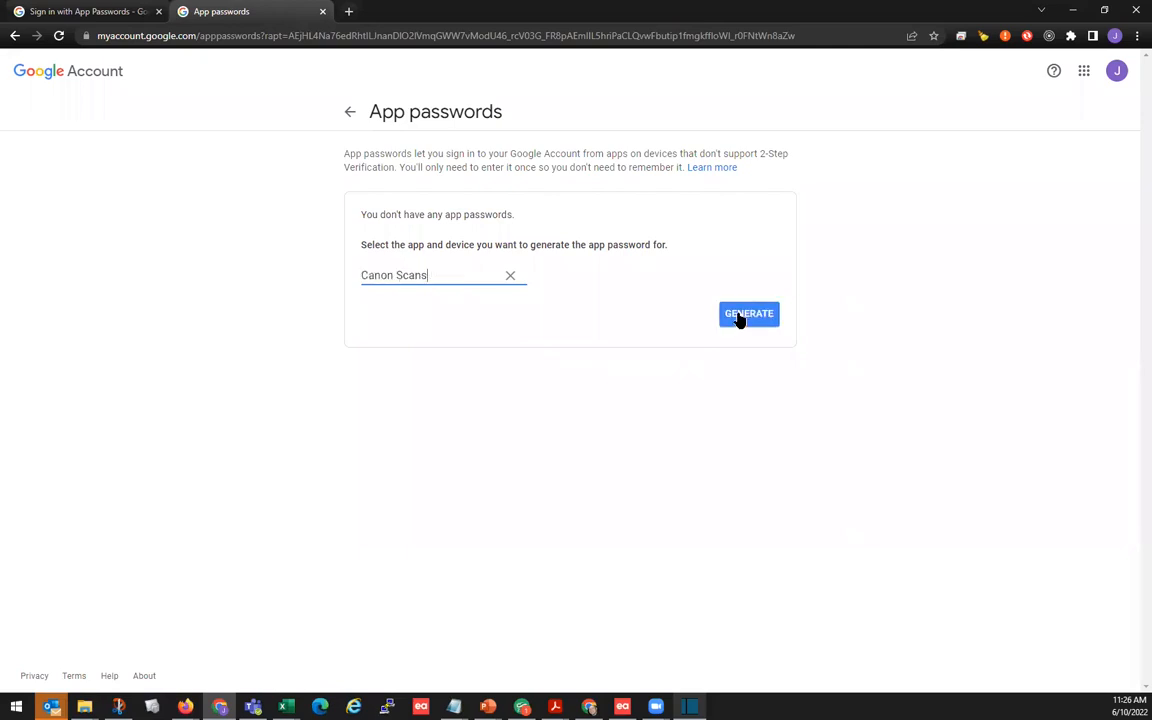
pyautogui.click(748, 313)
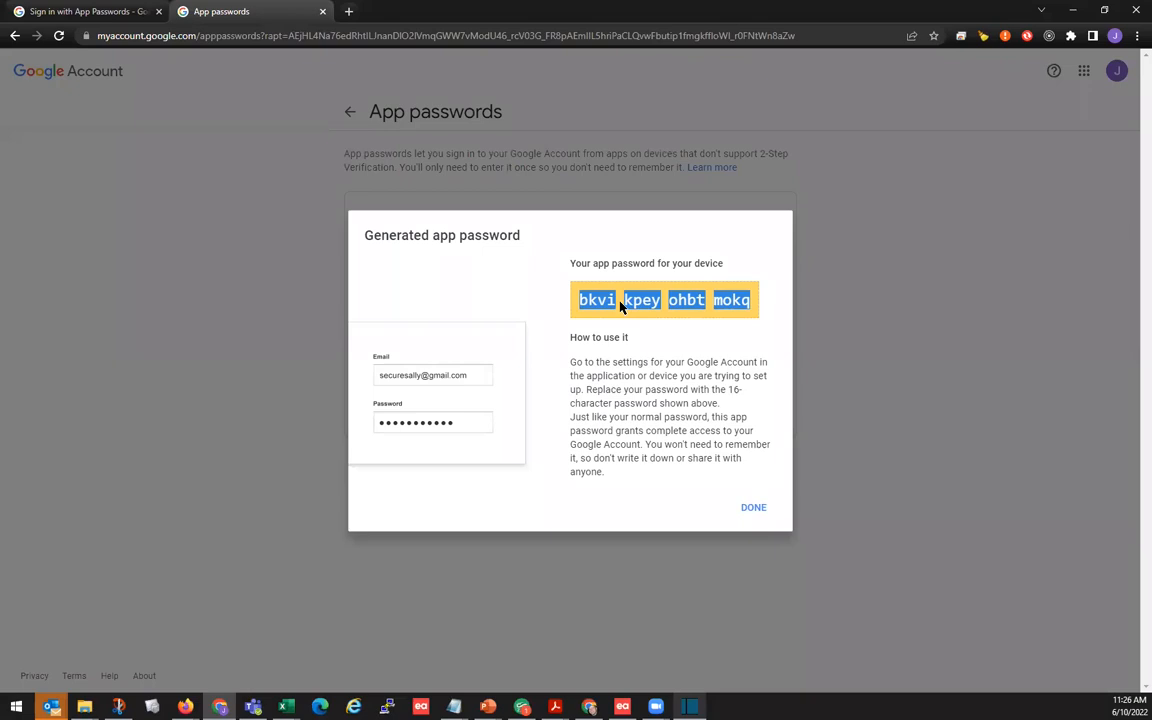
pyautogui.moveTo(617, 313)
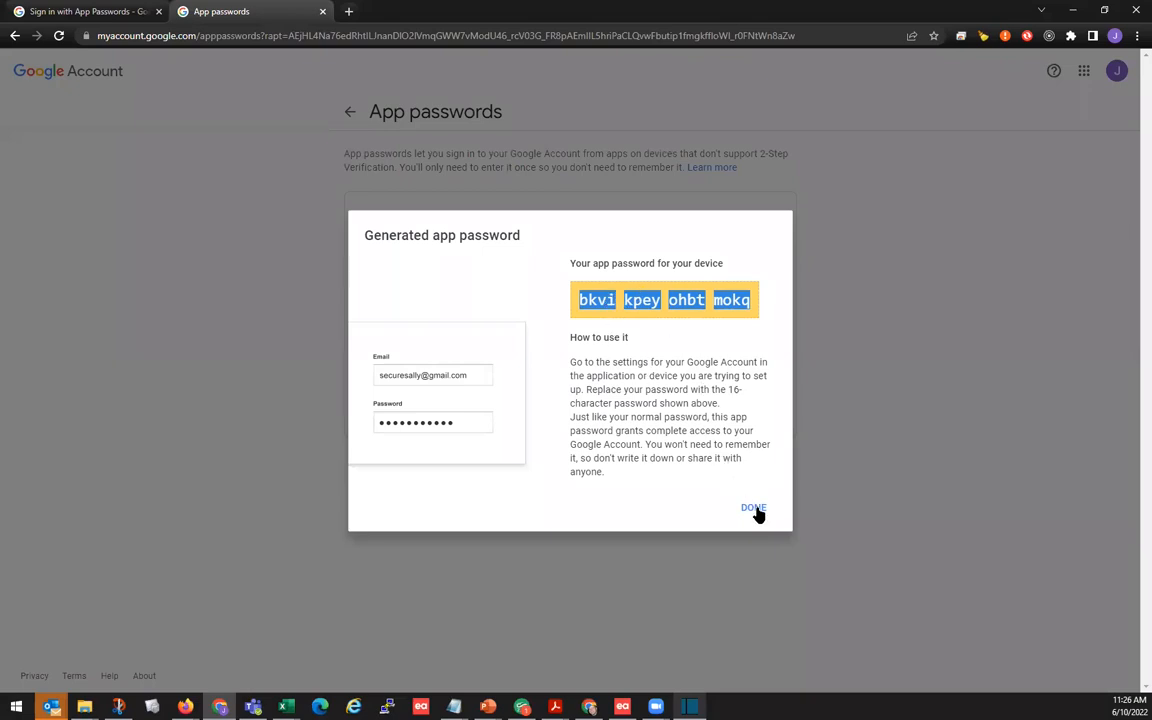
pyautogui.click(753, 508)
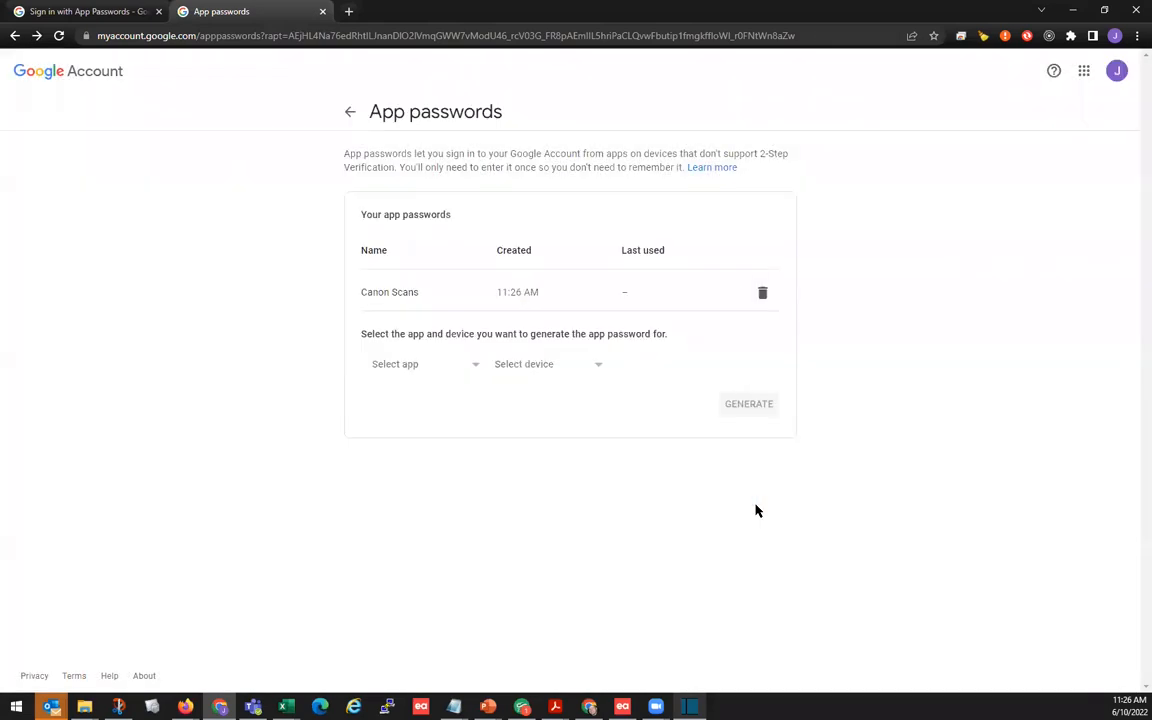
pyautogui.moveTo(361, 432)
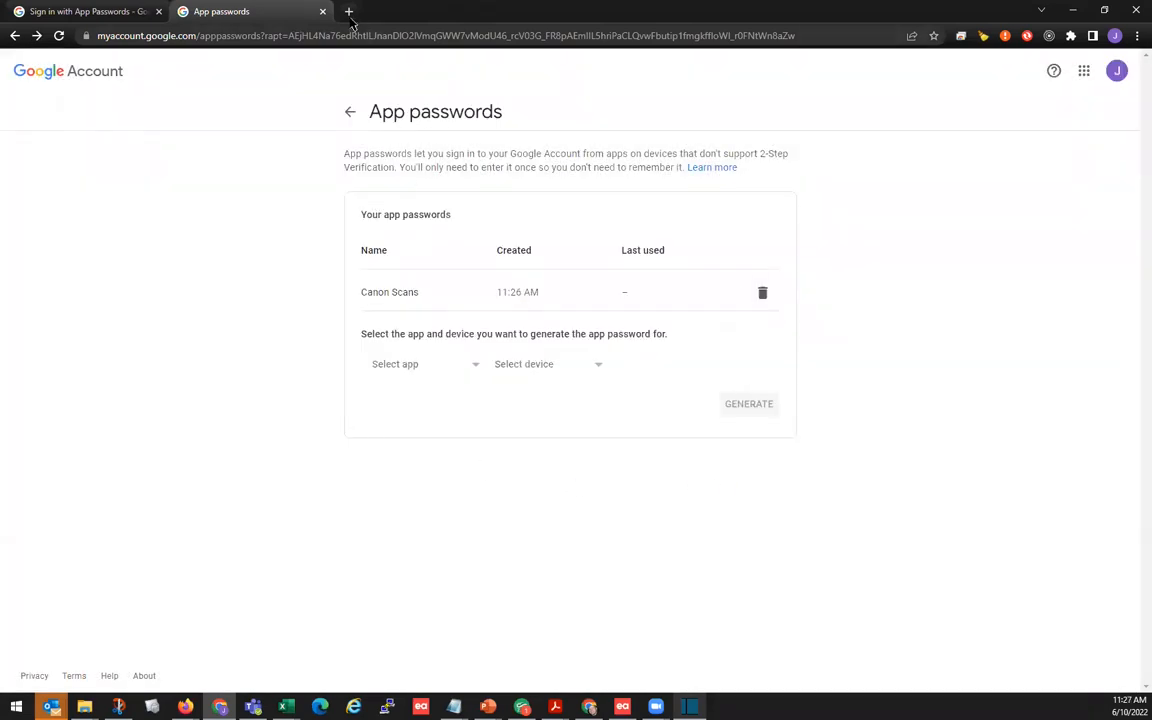
# Step: Open Remote UI at 192.168.2.55 and log in with the saved System Manager credentials
pyautogui.click(349, 11)
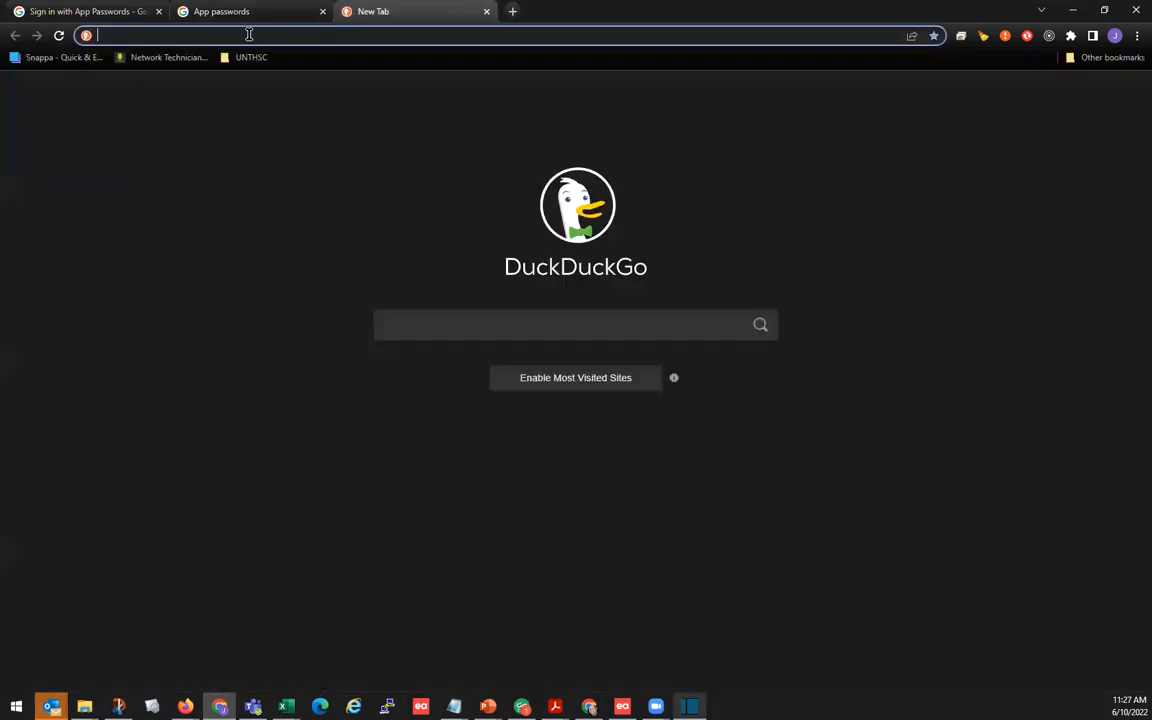
pyautogui.write('192.168.2.55')
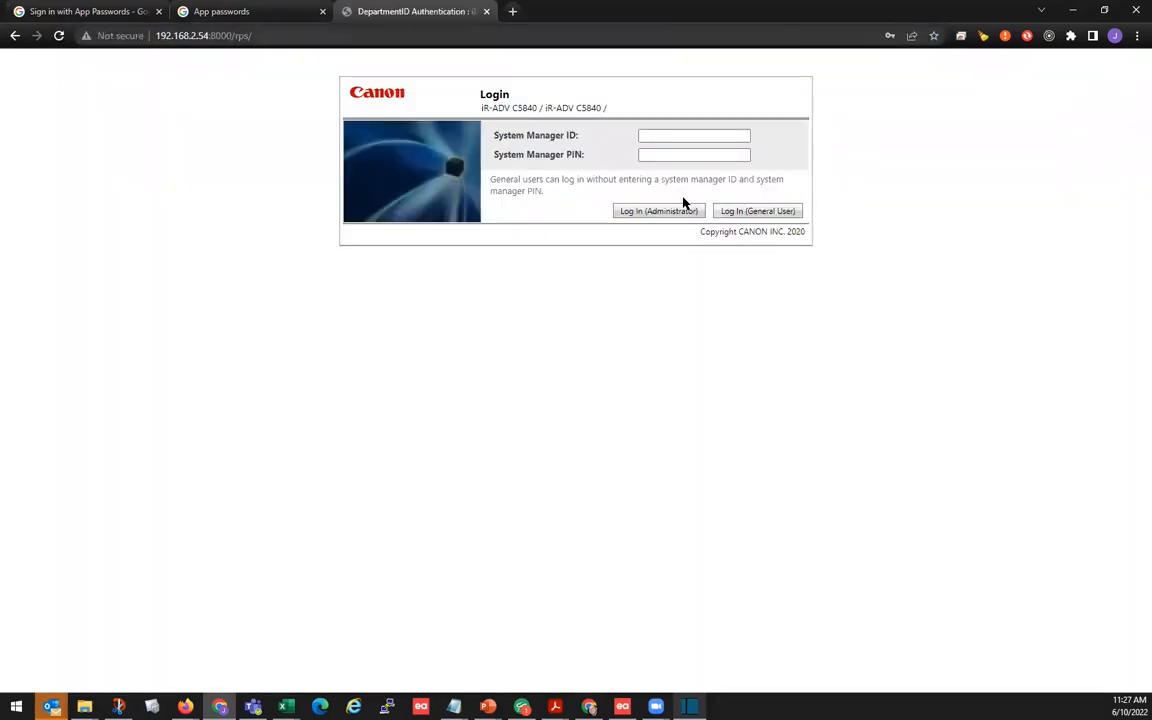
pyautogui.click(694, 135)
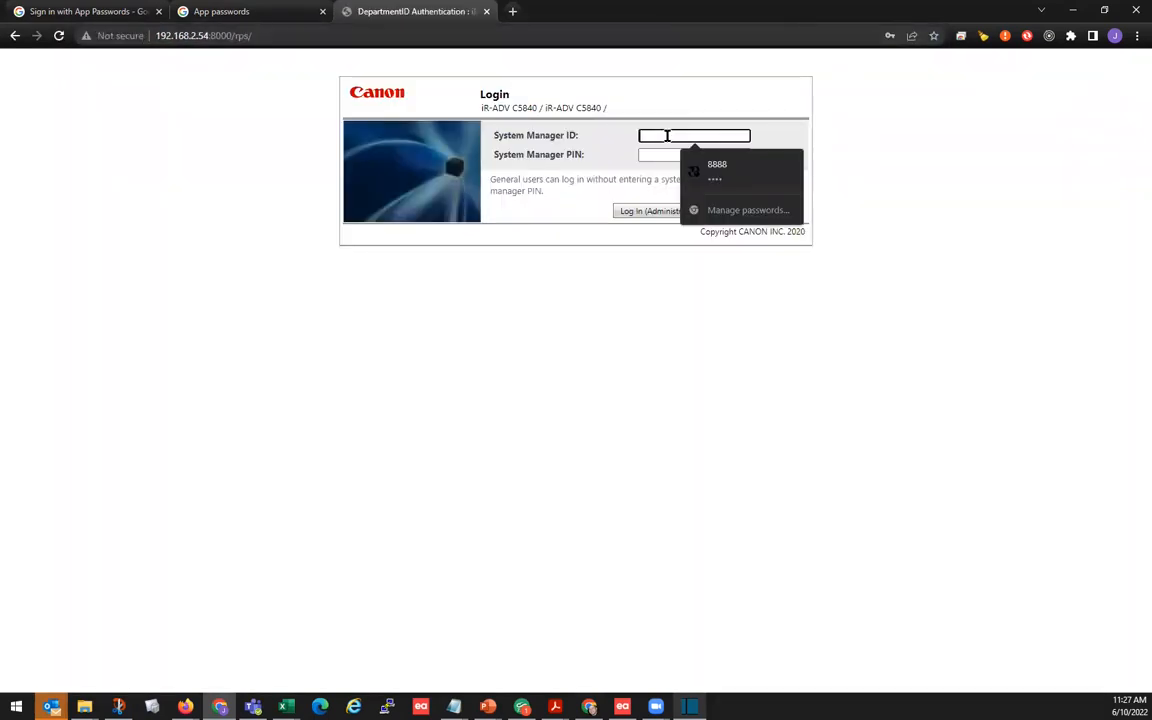
pyautogui.click(717, 163)
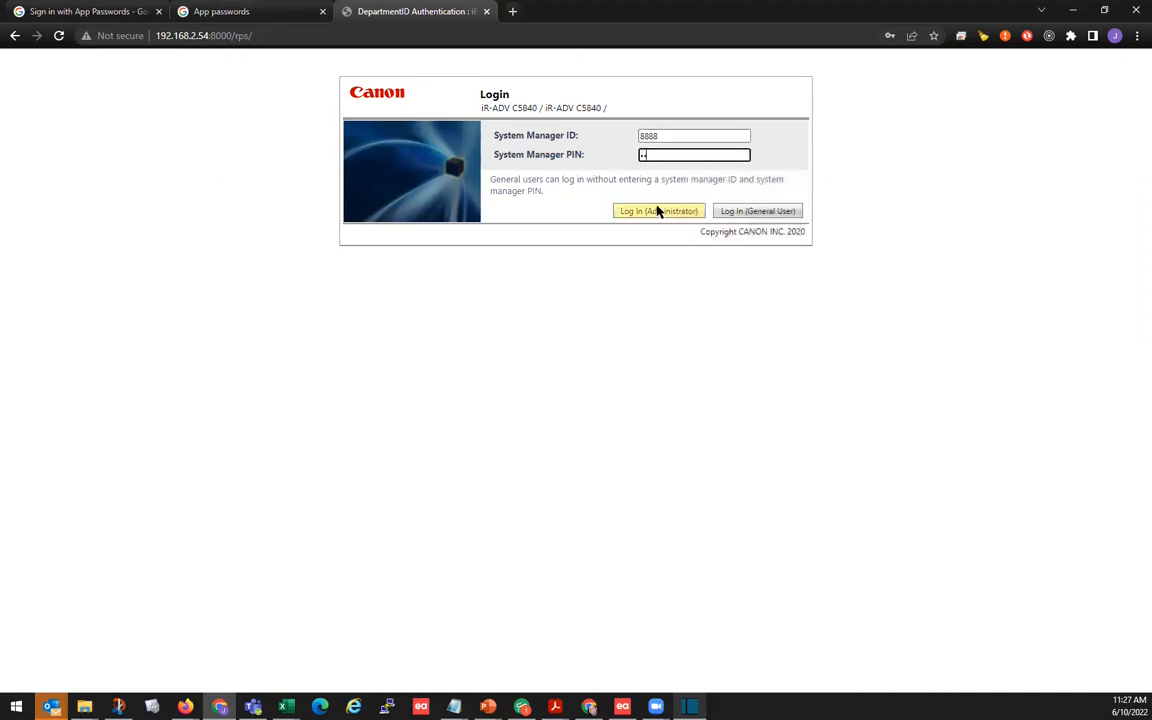
pyautogui.click(658, 211)
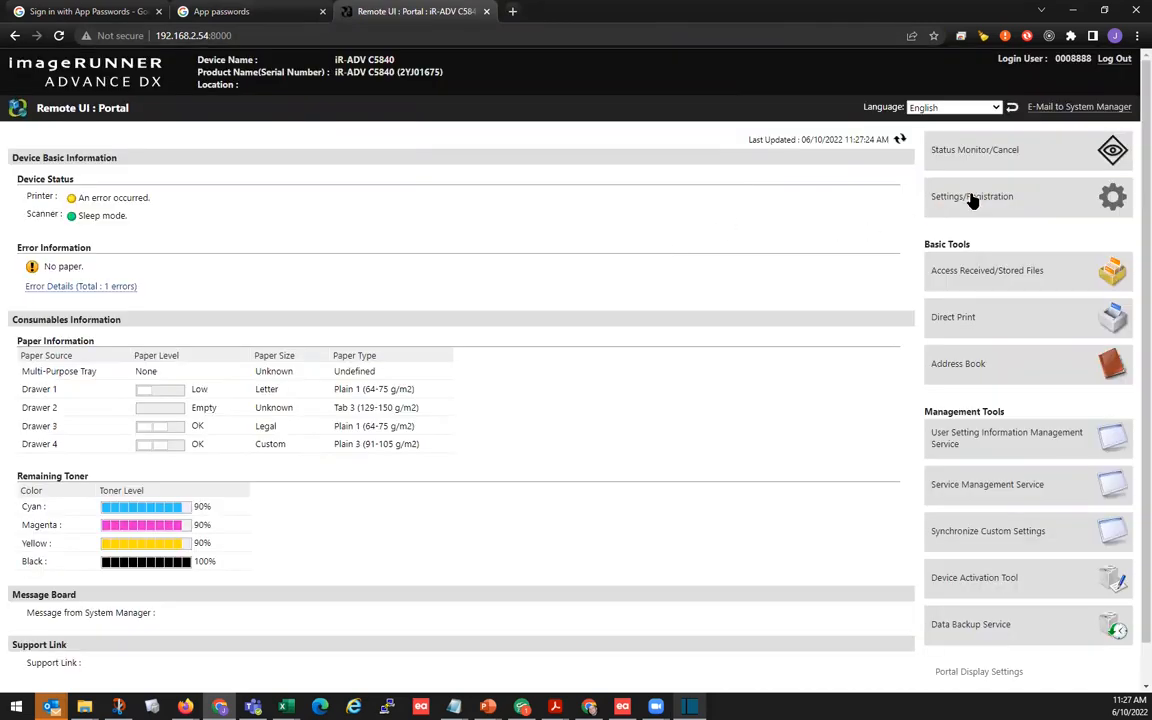
# Step: In Send > E-Mail/I-Fax network settings, tick Change Password and enter the app password twice
pyautogui.click(972, 196)
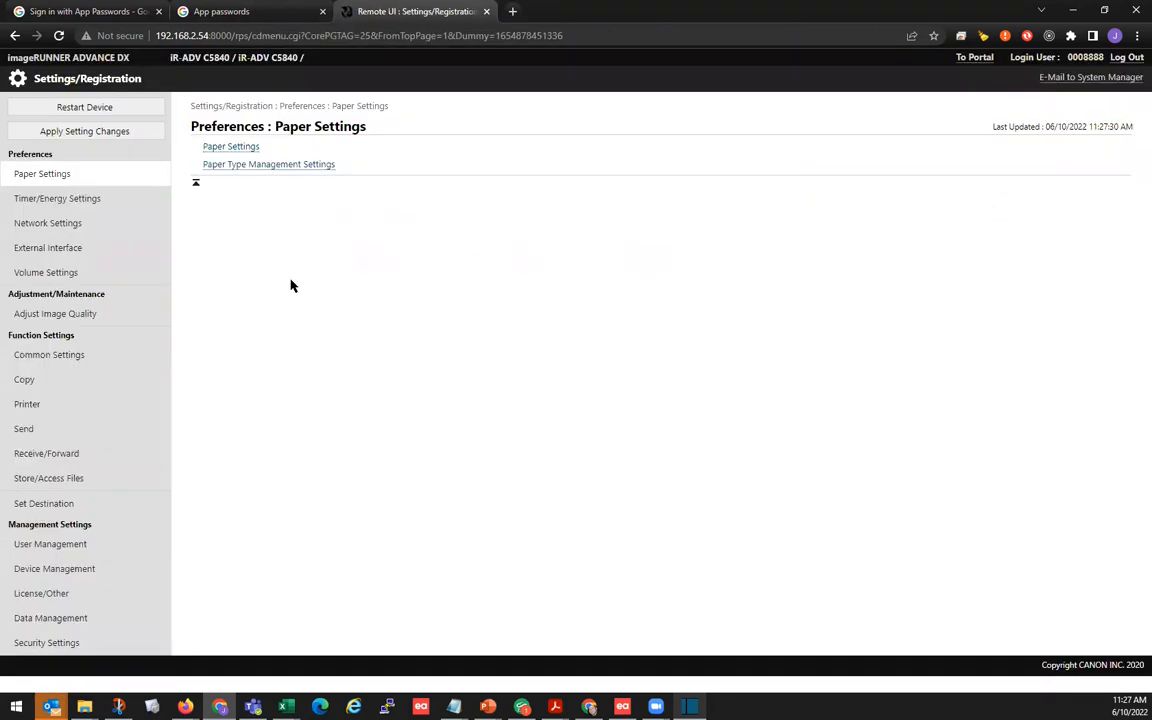
pyautogui.click(24, 428)
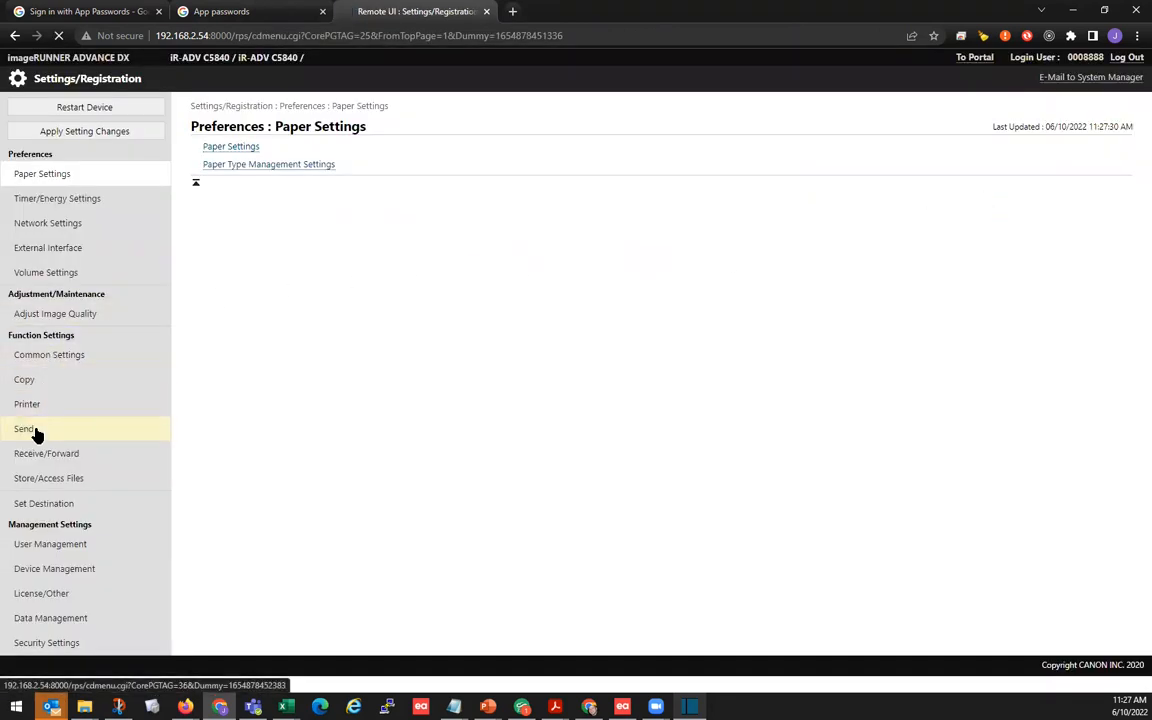
pyautogui.click(24, 428)
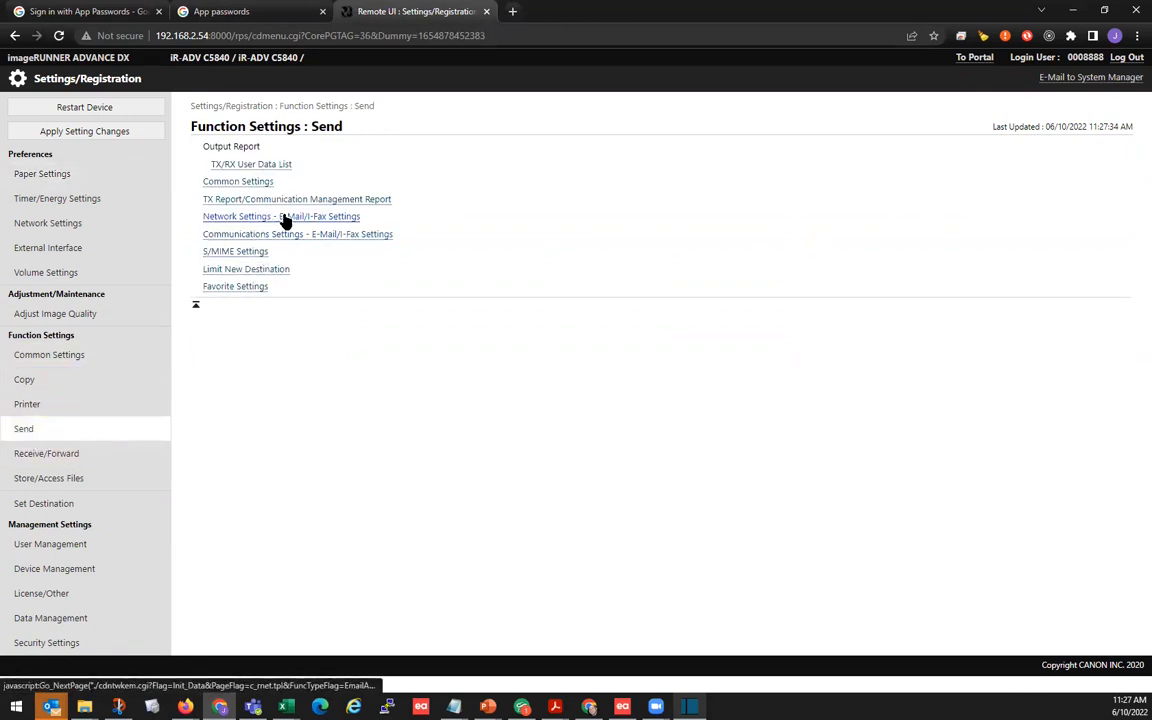
pyautogui.click(281, 216)
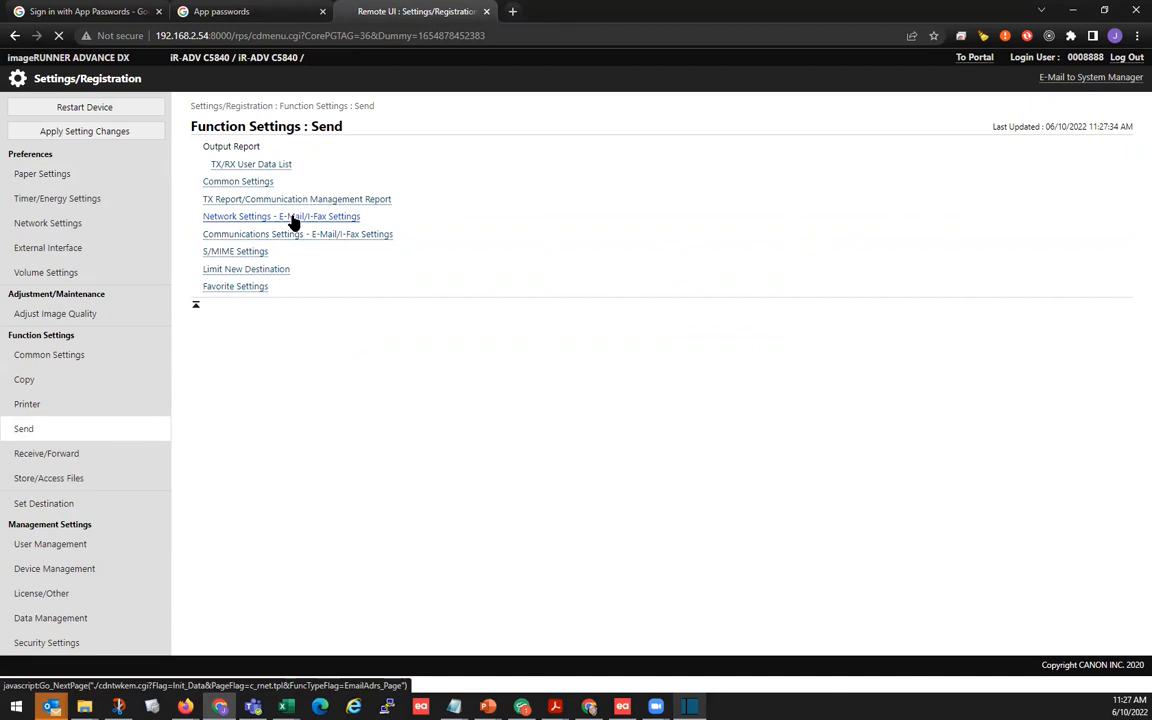
pyautogui.click(281, 216)
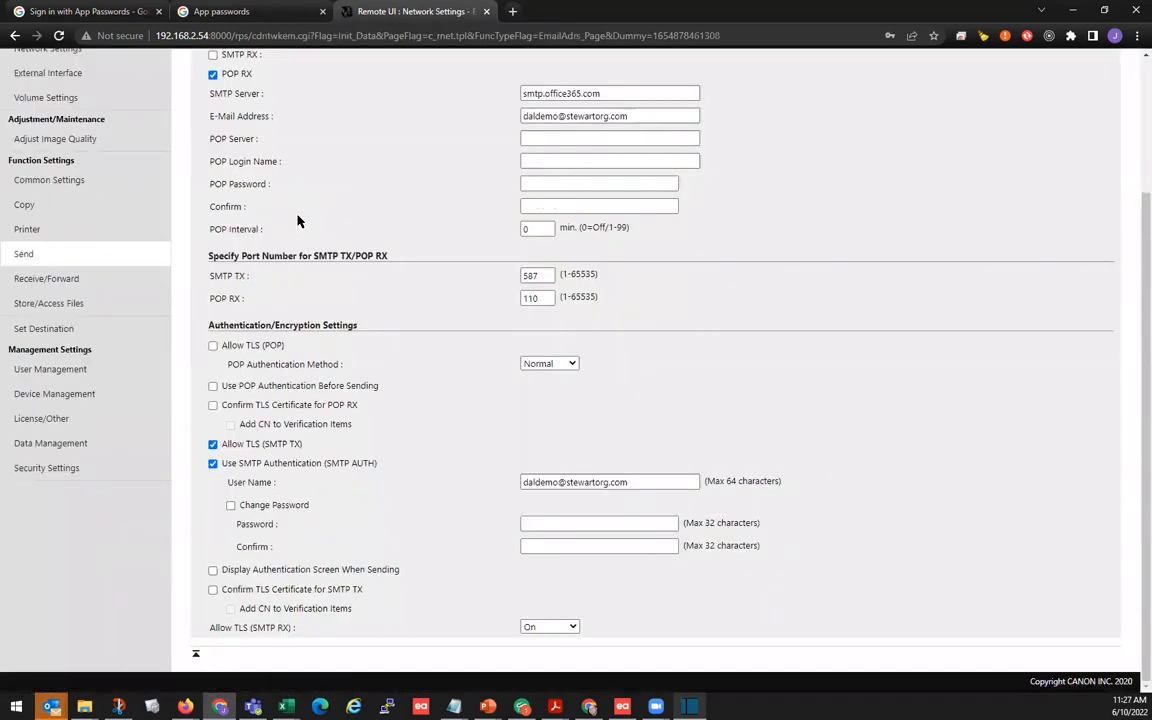
pyautogui.click(231, 504)
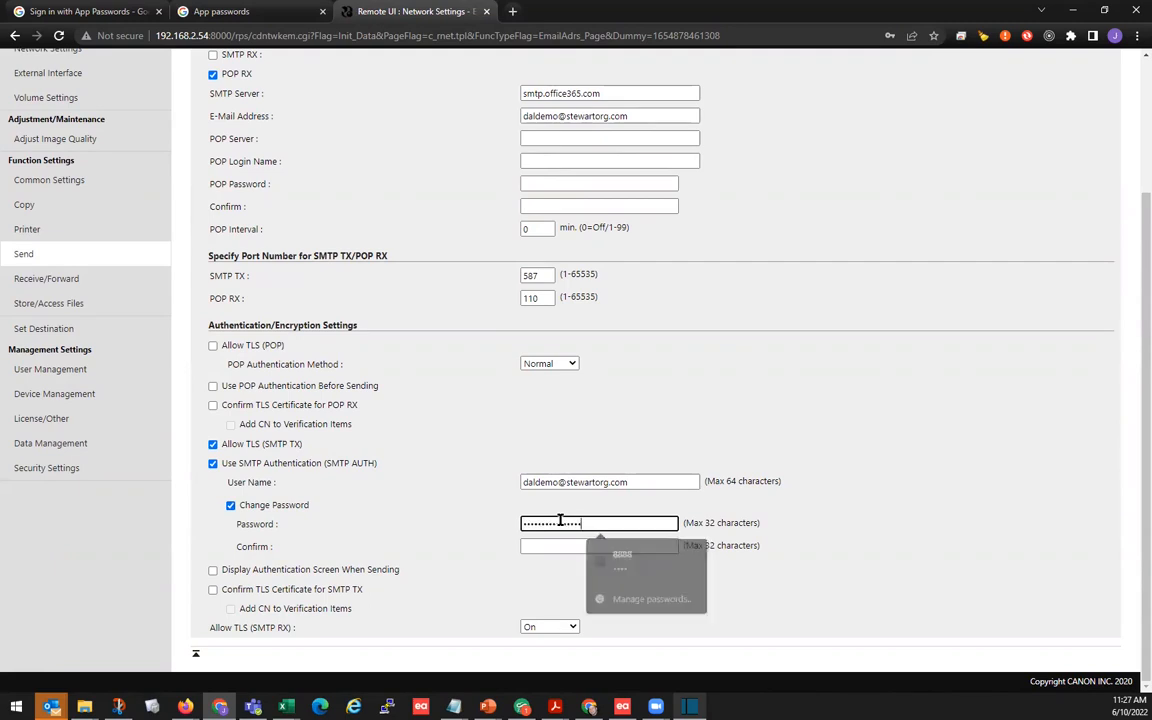
pyautogui.click(599, 545)
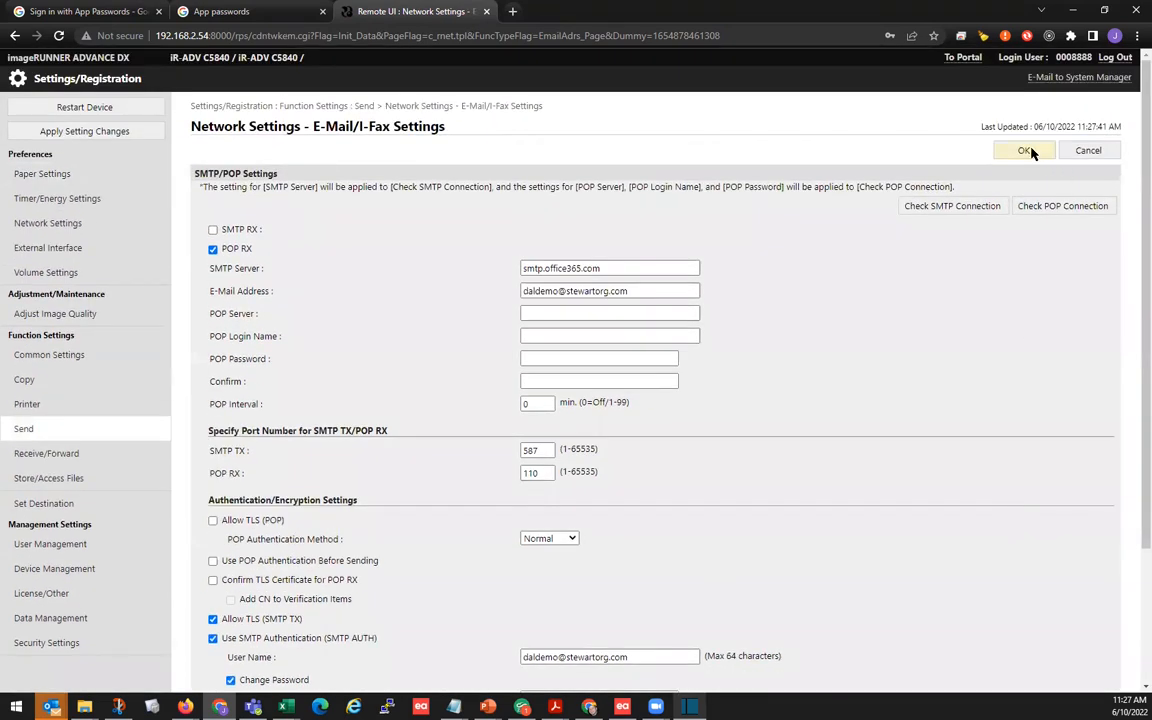
# Step: Save the new E-Mail/I-Fax settings and run Check SMTP Connection, confirming successful server connection
pyautogui.click(1024, 150)
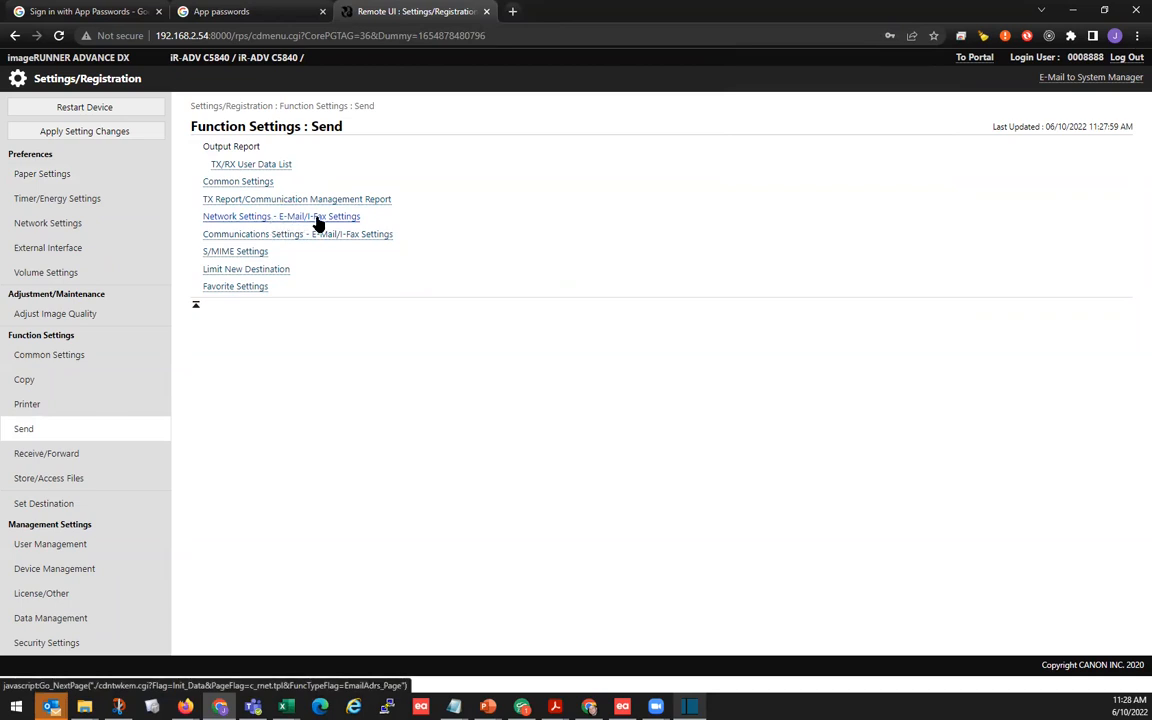
pyautogui.click(281, 216)
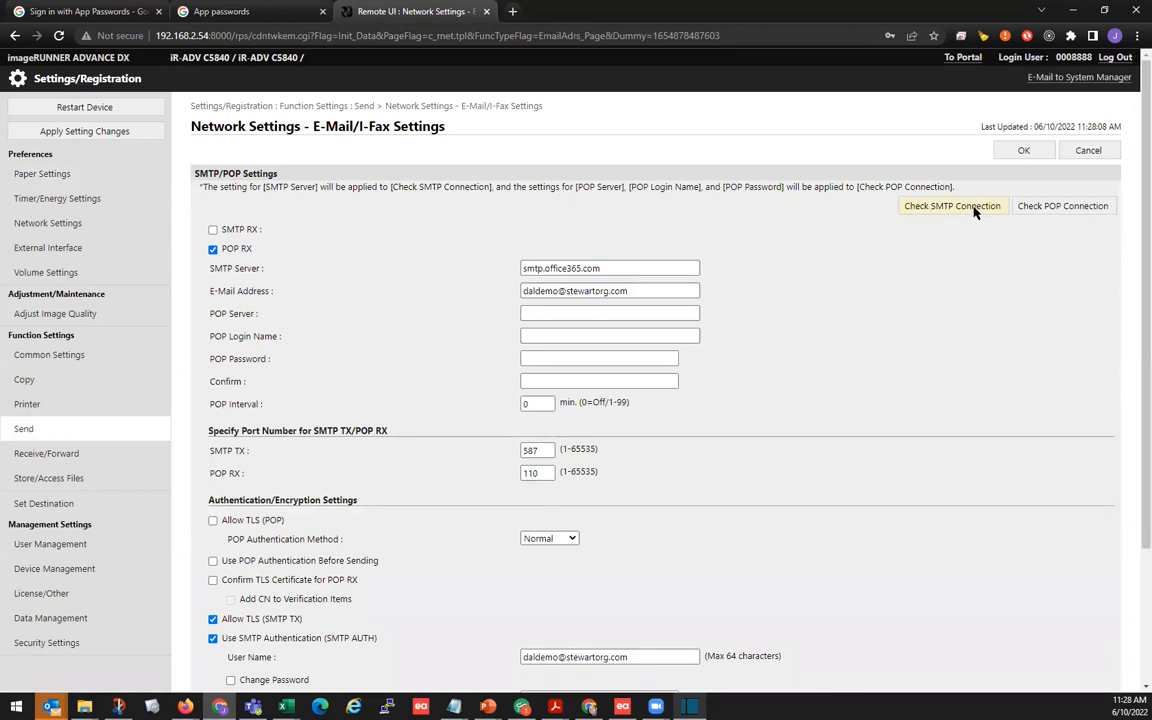
pyautogui.click(950, 205)
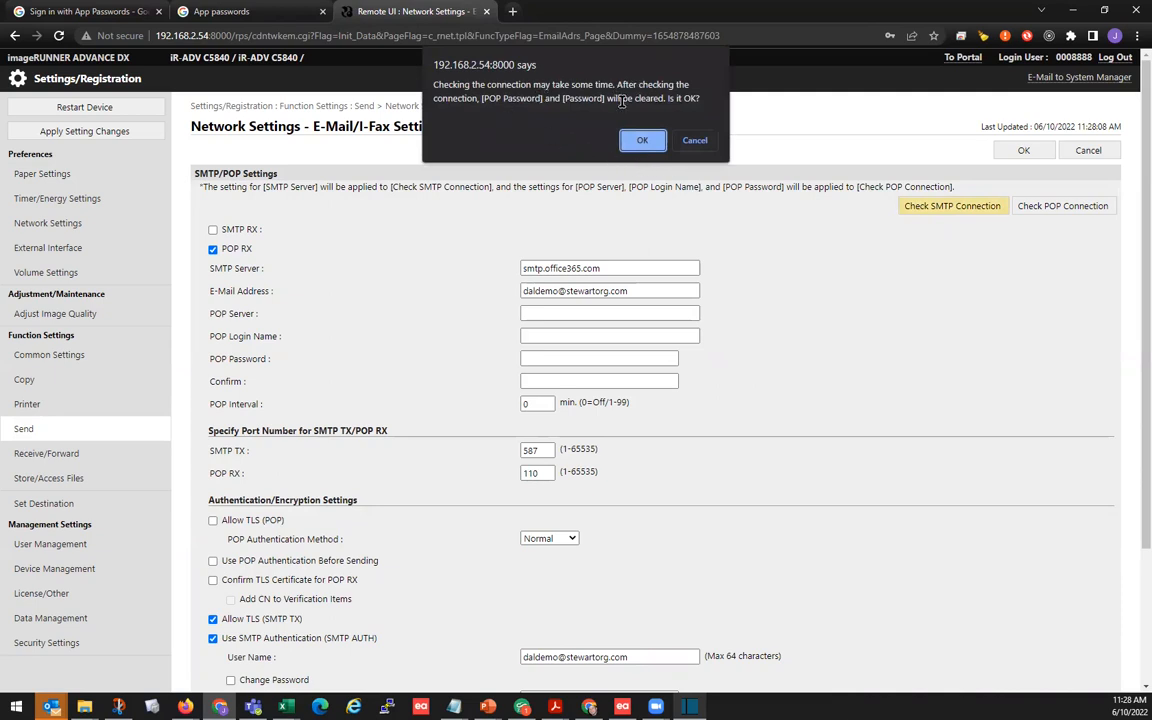
pyautogui.click(642, 140)
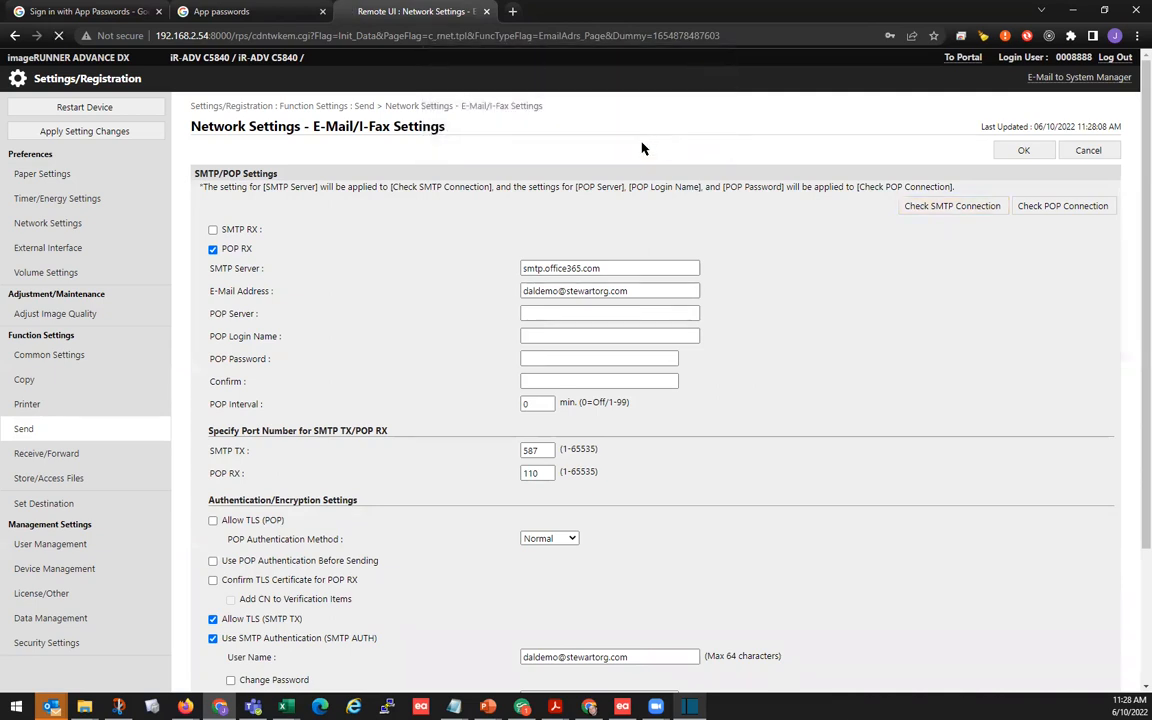
pyautogui.click(951, 205)
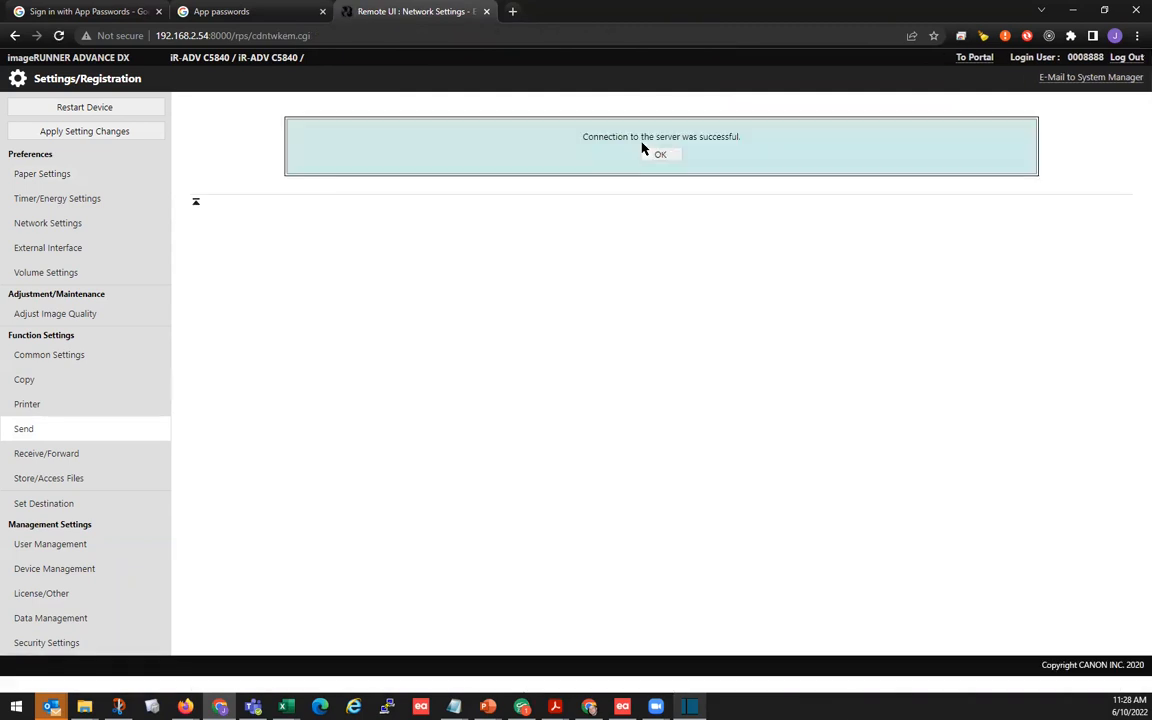
pyautogui.moveTo(615, 160)
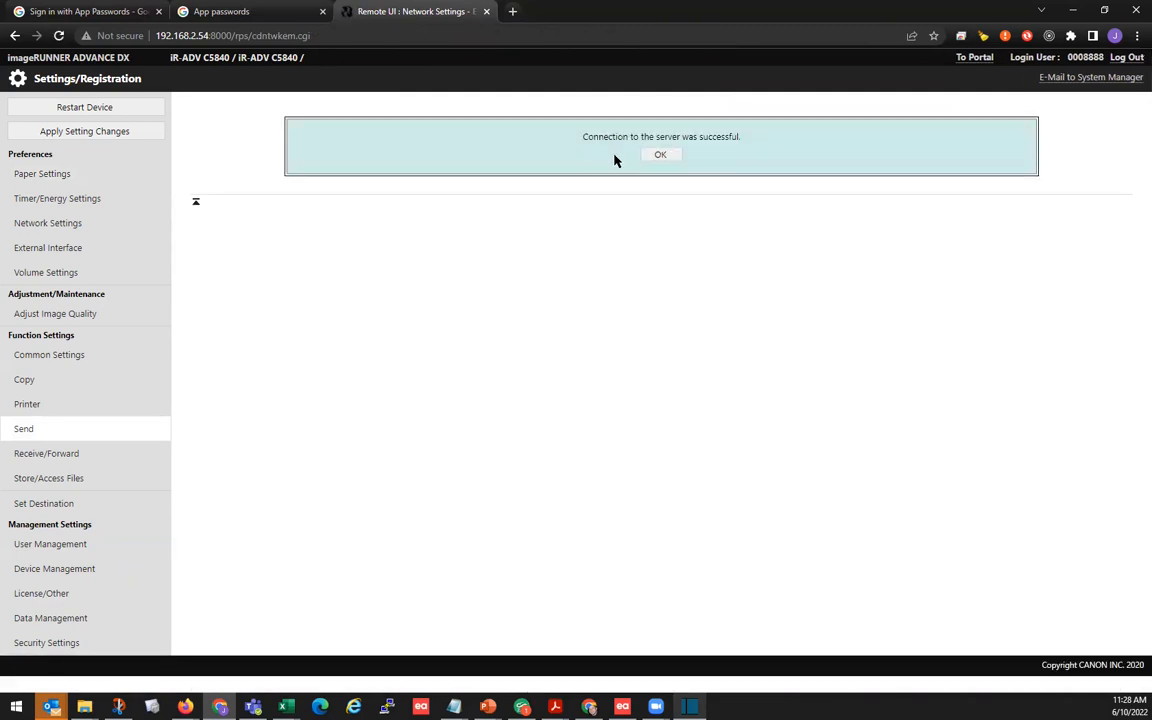